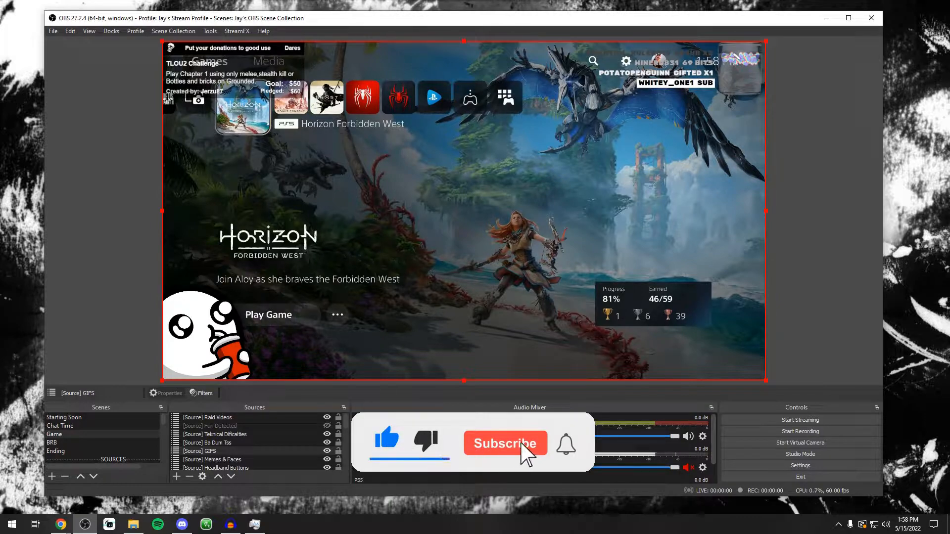
- Click into the window and scroll down through its content
left_click(505, 443)
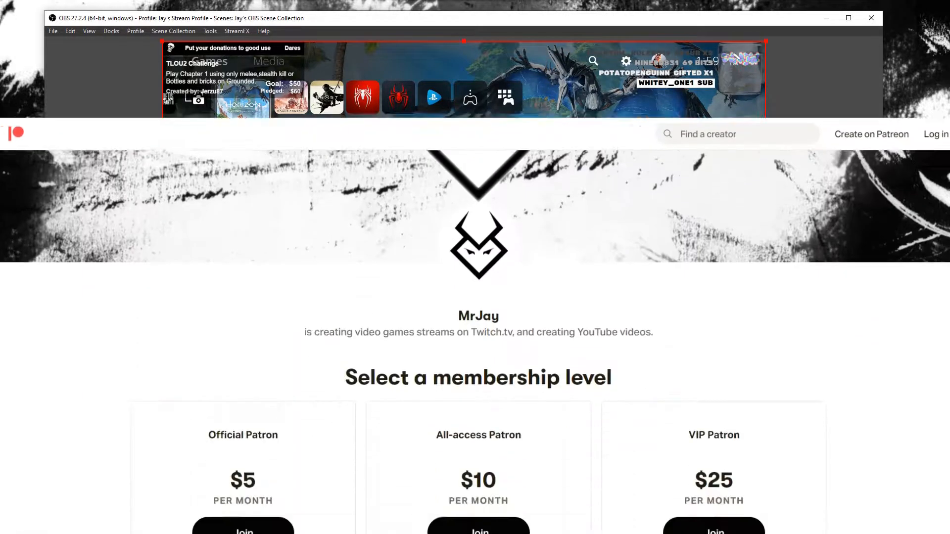
scroll("down", 3)
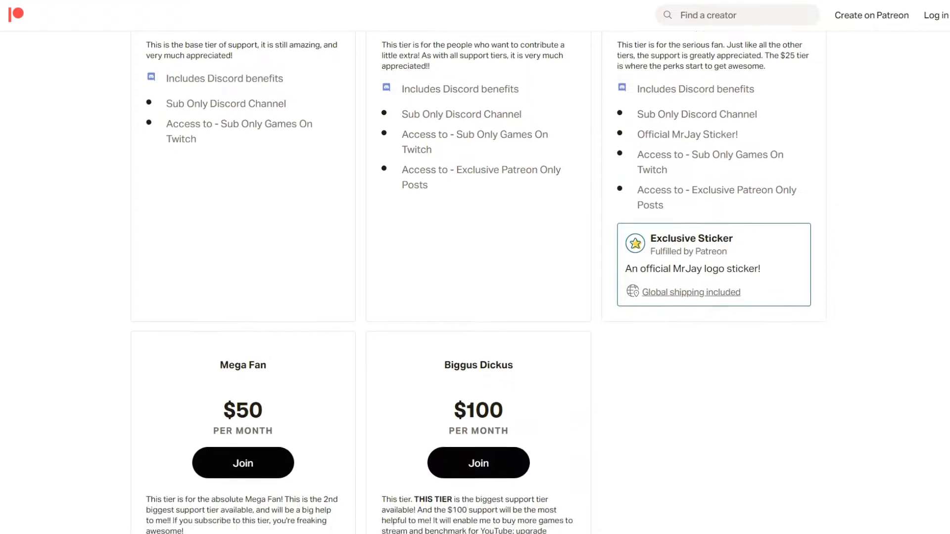
scroll("down", 3)
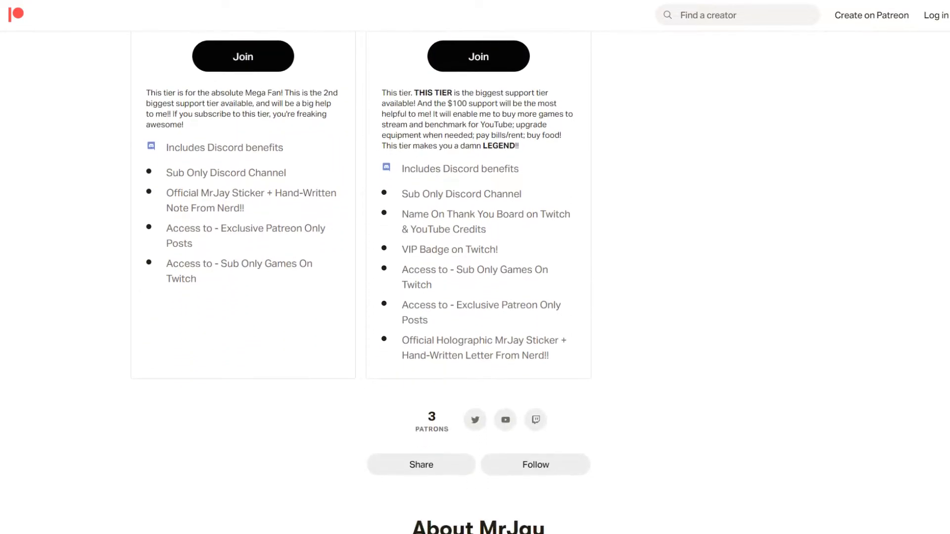
scroll("down", 3)
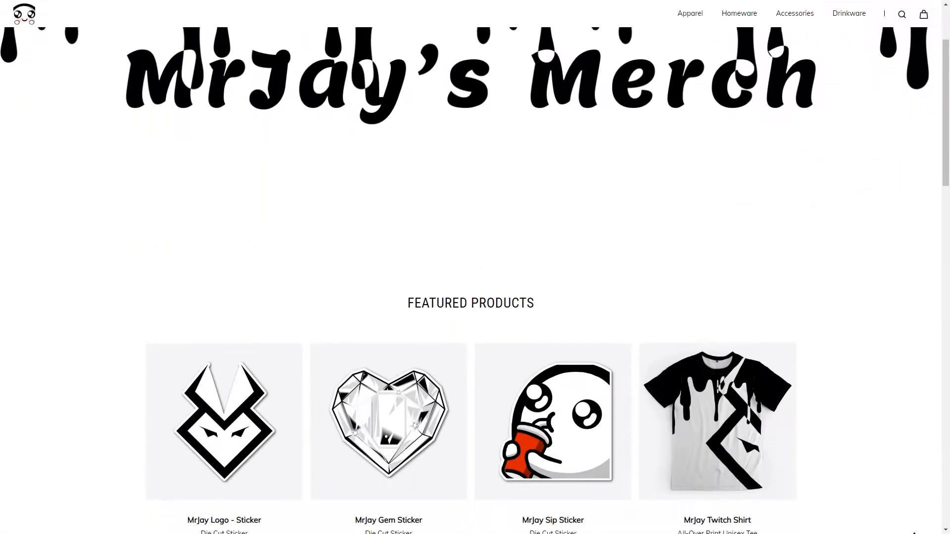
scroll("down", 3)
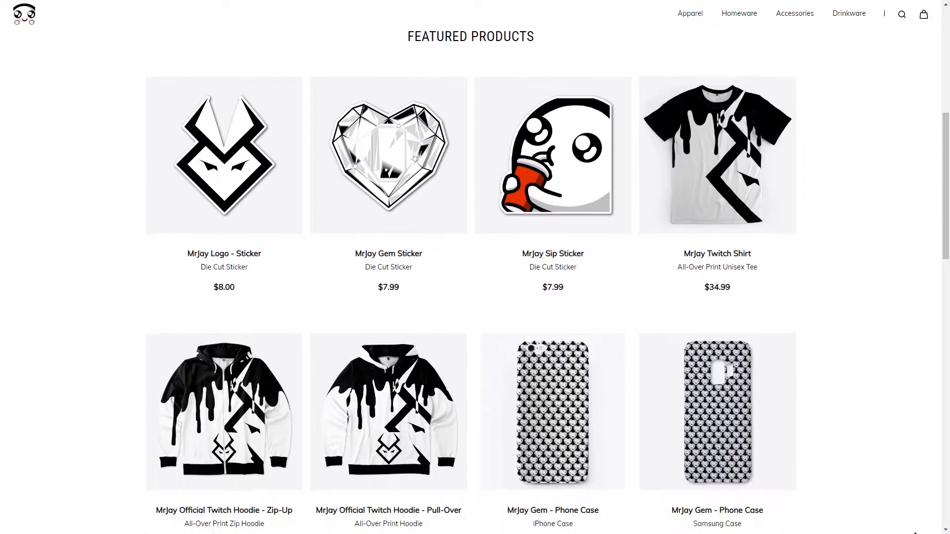
scroll("down", 3)
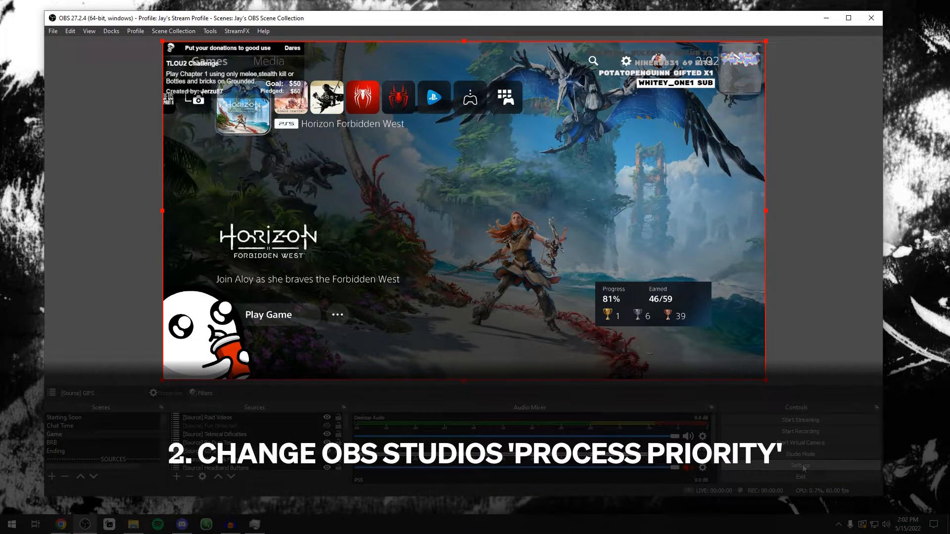
- In Advanced settings, switch process priority to Normal, leaving it reading High
left_click(799, 465)
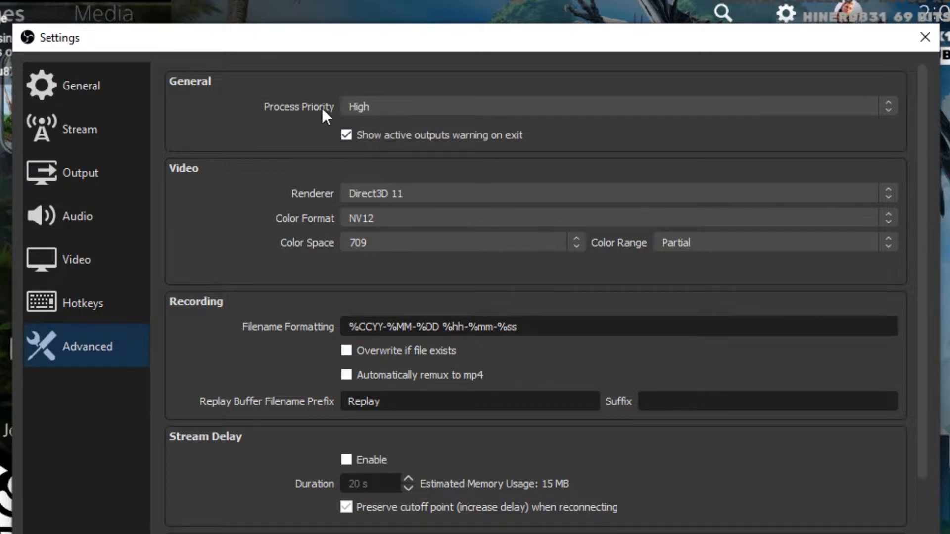
left_click(613, 106)
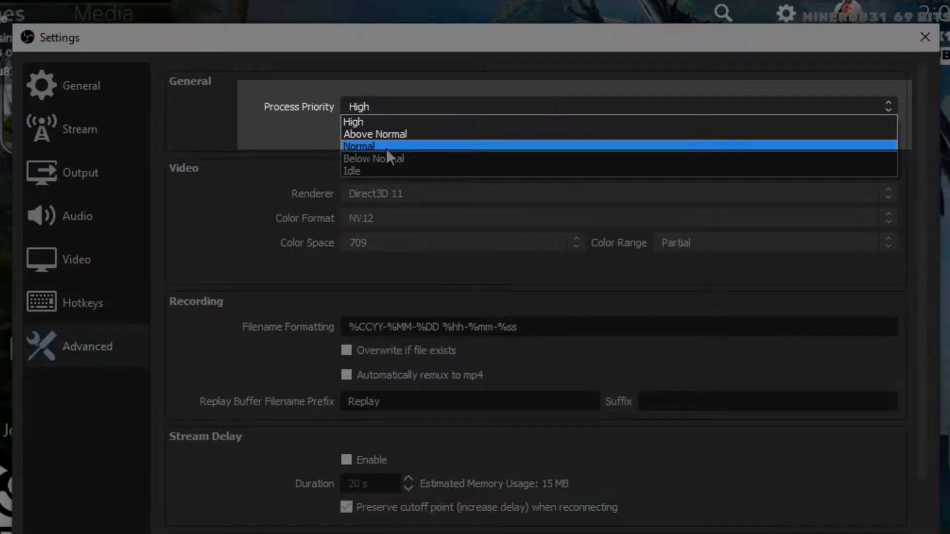
left_click(359, 146)
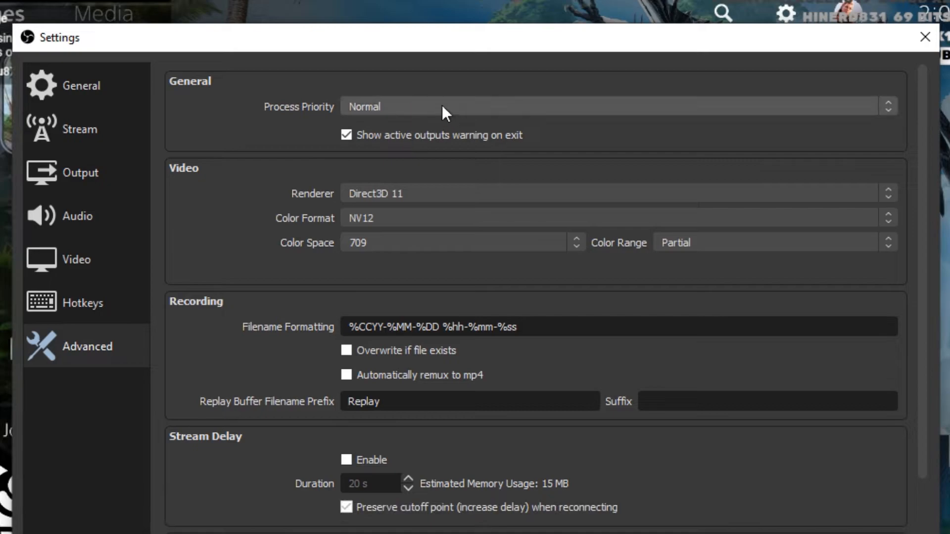
left_click(886, 106)
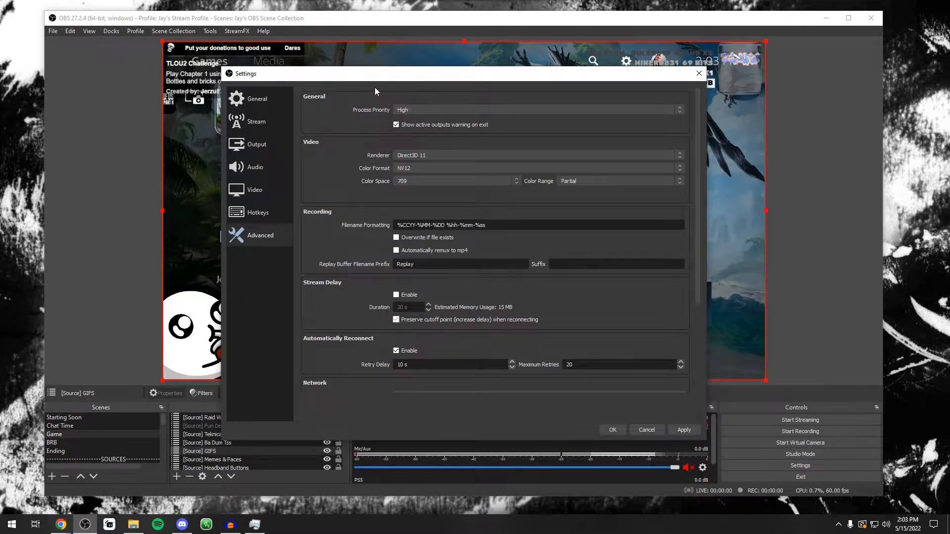
mouse_move(401, 221)
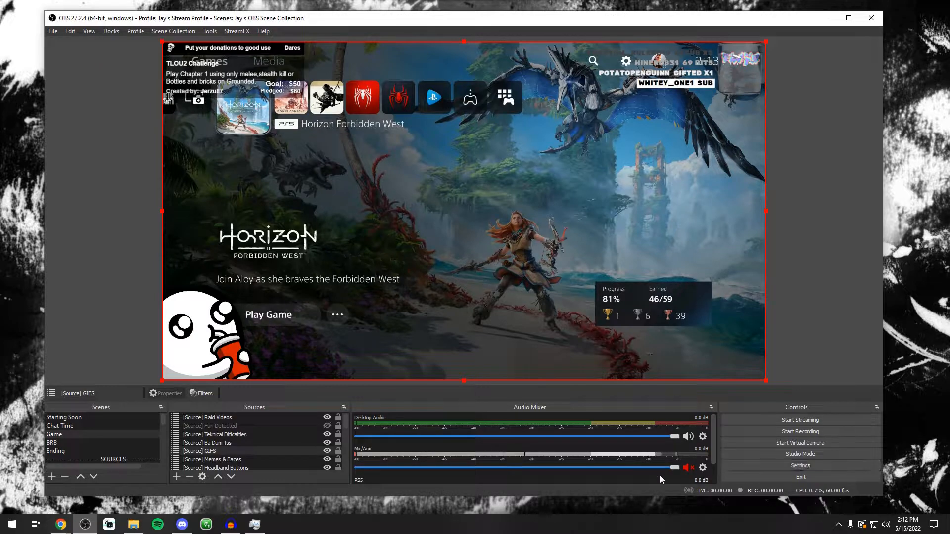
mouse_move(129, 496)
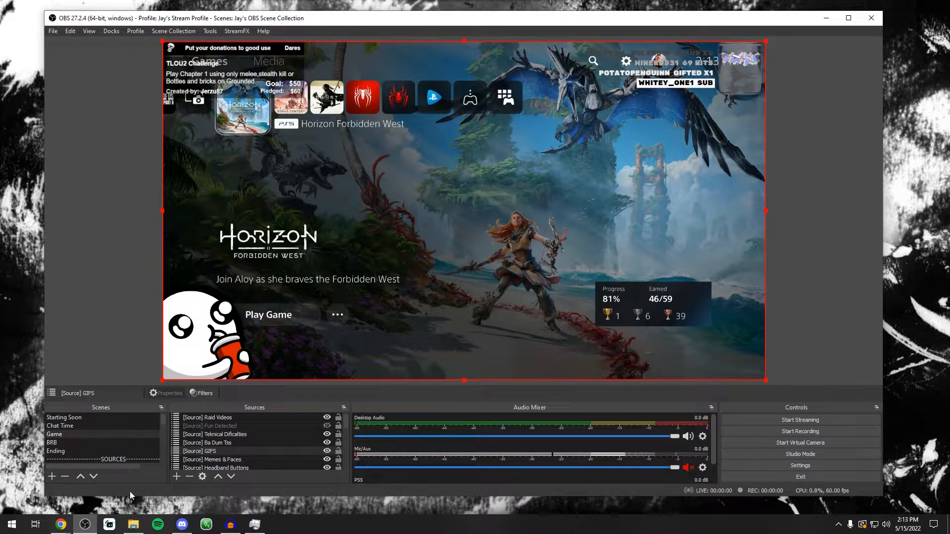
mouse_move(799, 465)
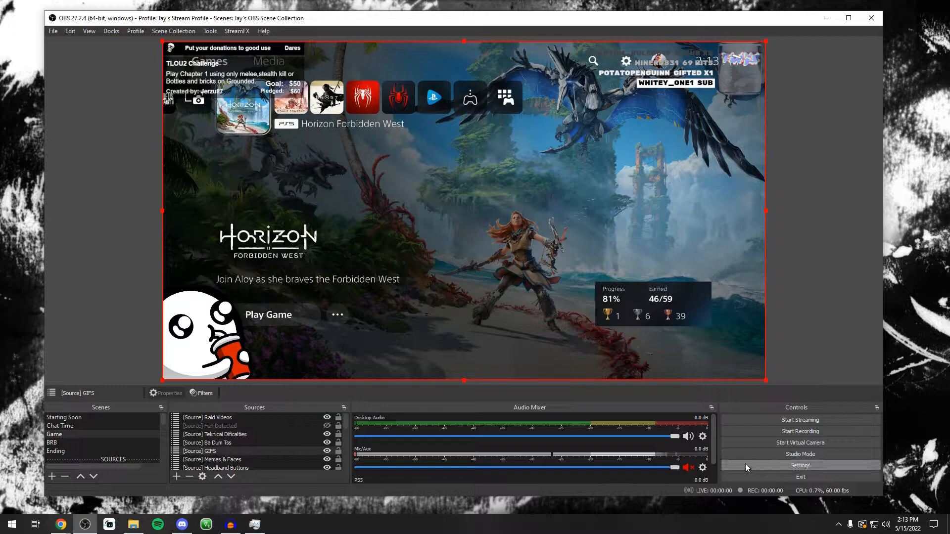
- Set Output Mode to Advanced to reveal the x264 streaming encoder options
left_click(799, 465)
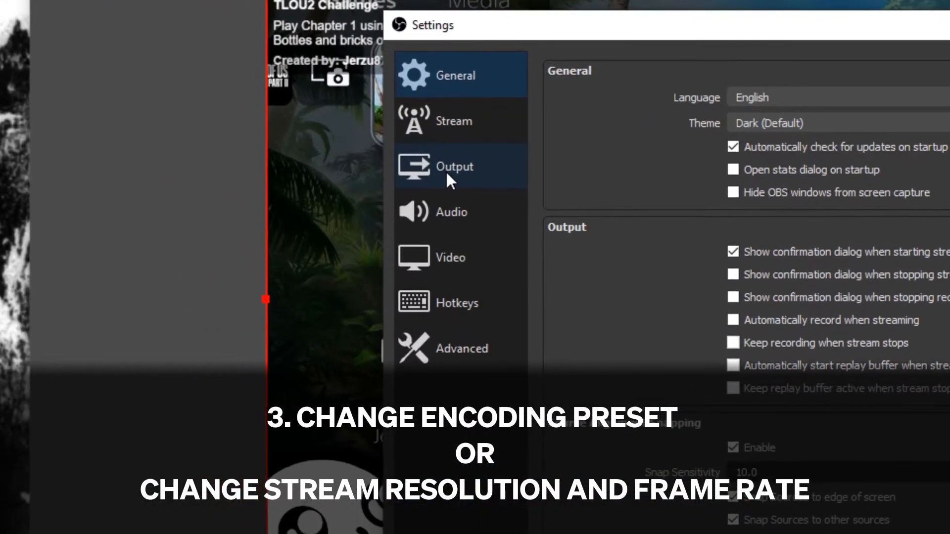
left_click(454, 166)
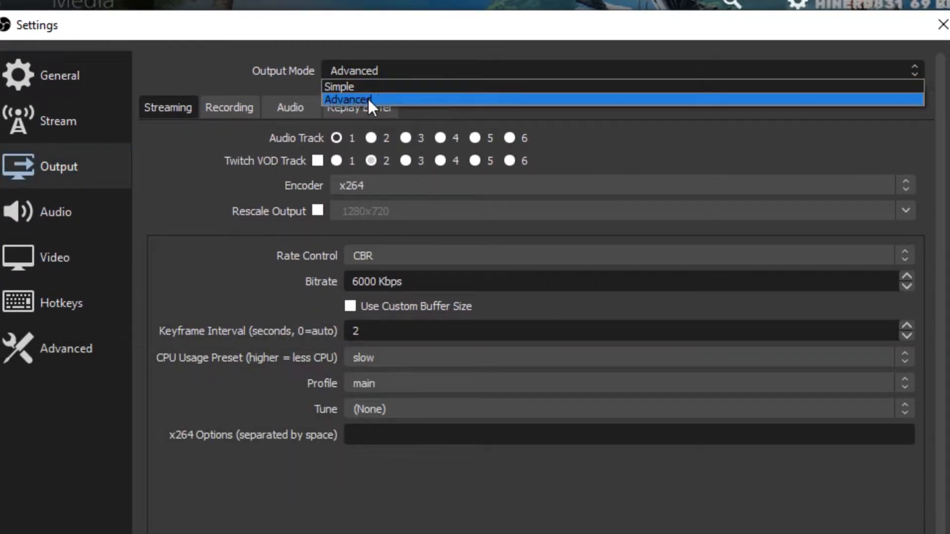
left_click(347, 99)
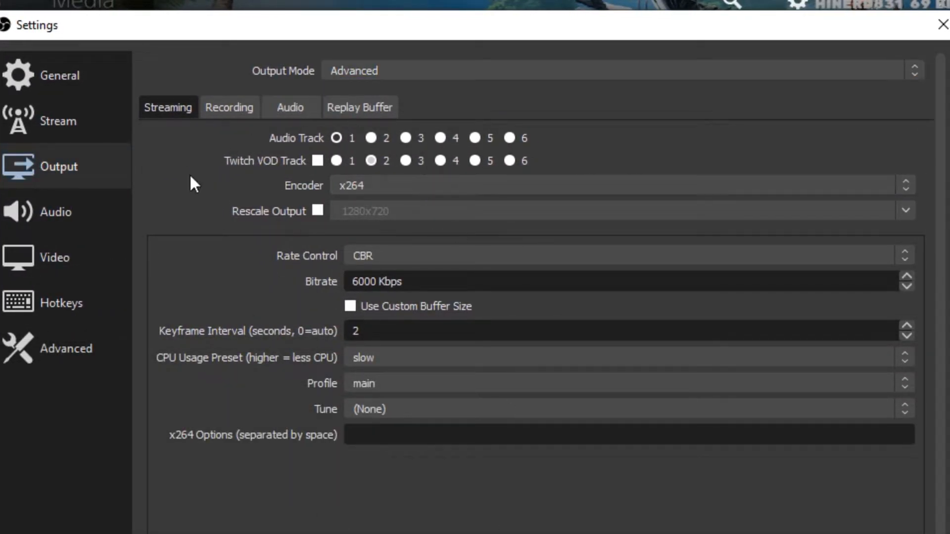
mouse_move(273, 360)
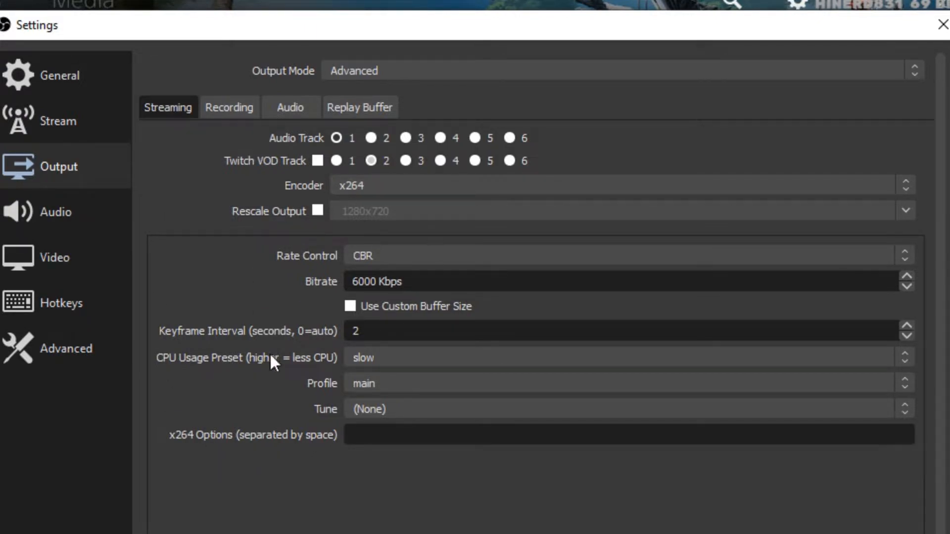
mouse_move(305, 472)
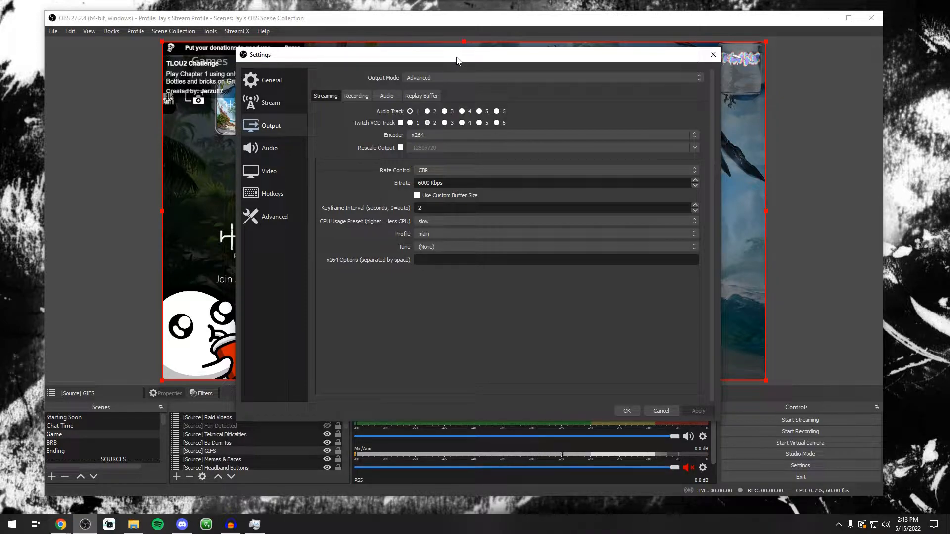
mouse_move(378, 156)
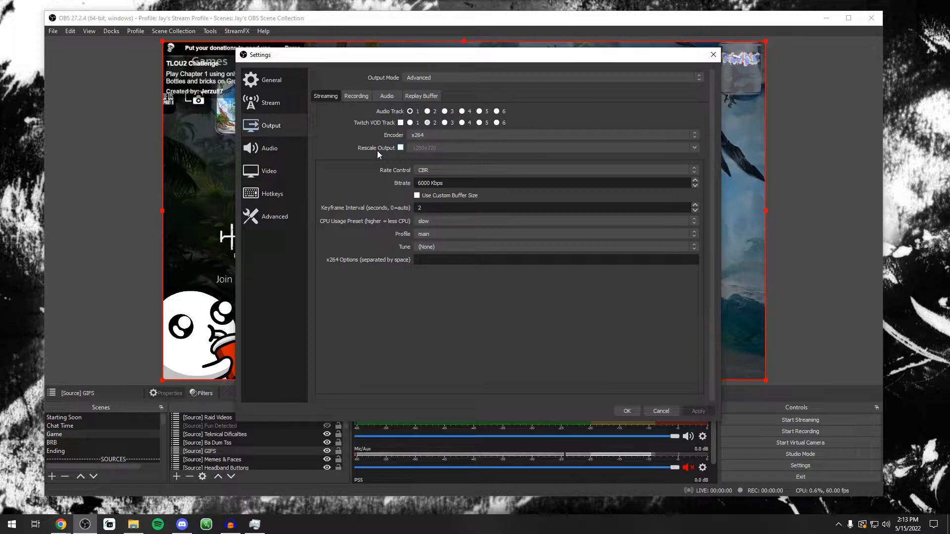
mouse_move(560, 381)
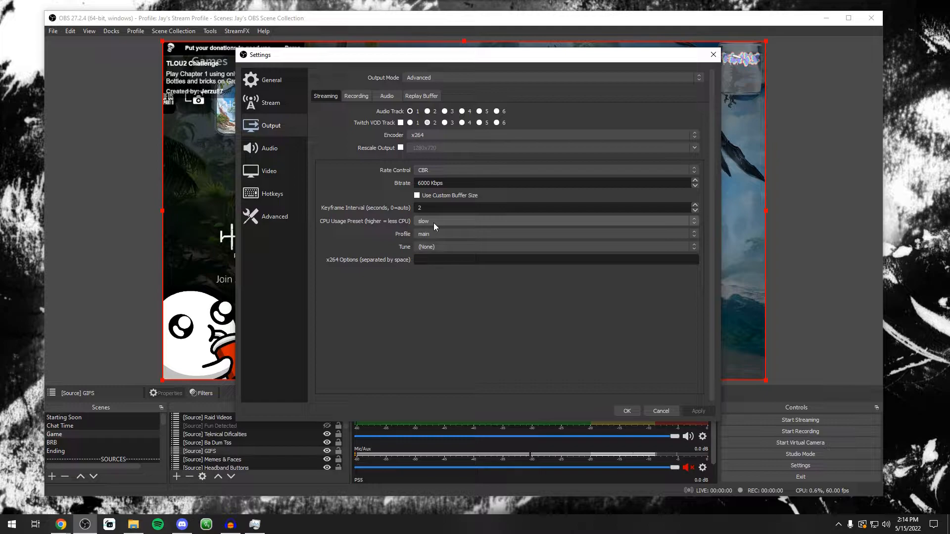
left_click(555, 221)
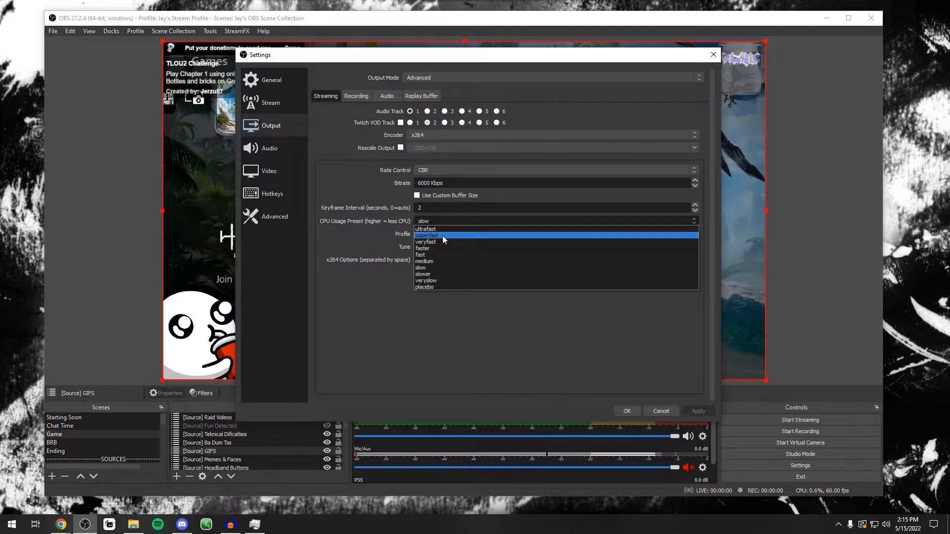
mouse_move(437, 287)
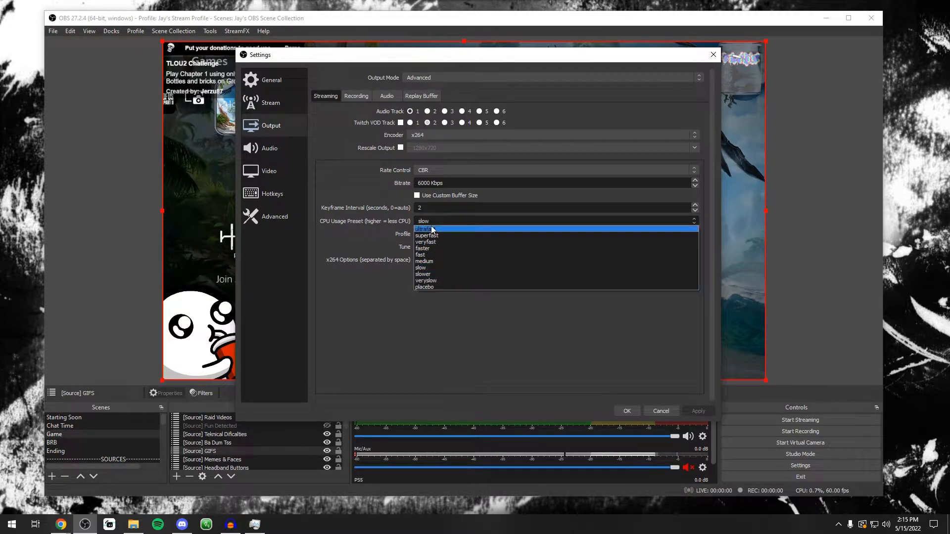
mouse_move(424, 242)
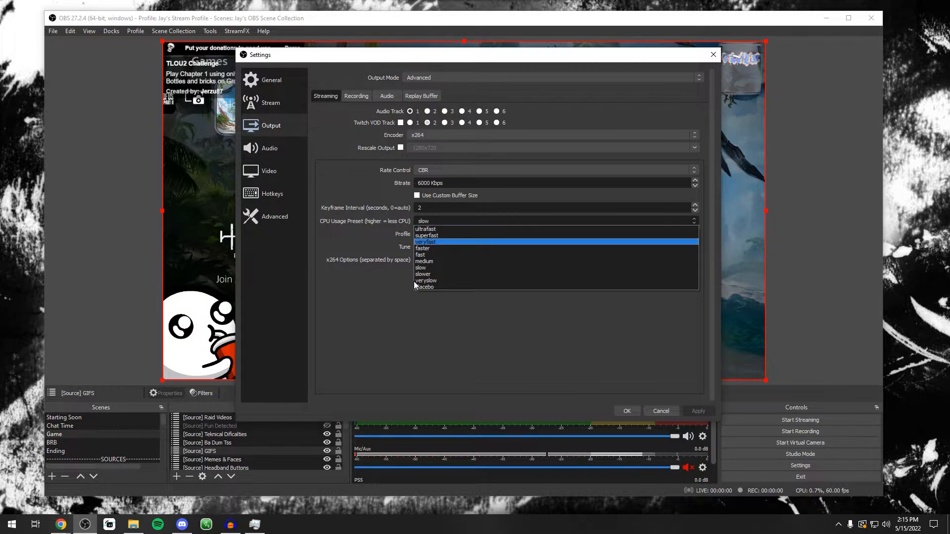
mouse_move(428, 246)
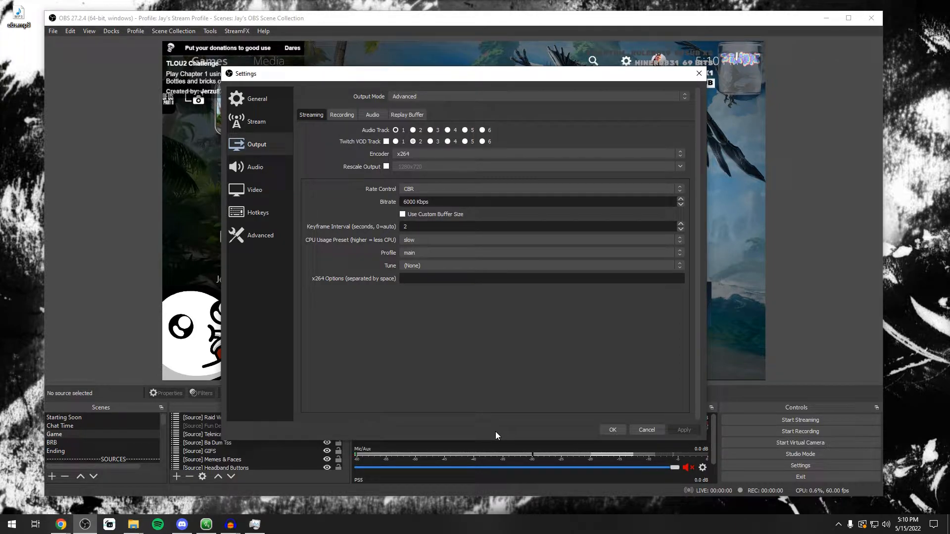
left_click(536, 153)
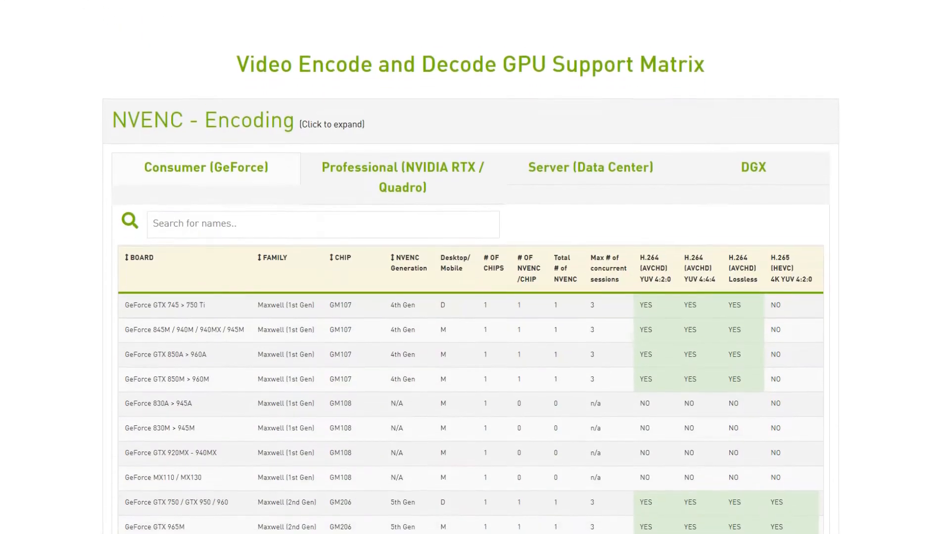
- Scroll down the GeForce NVENC Encoding table to check which cards support encoding
scroll("down", 3)
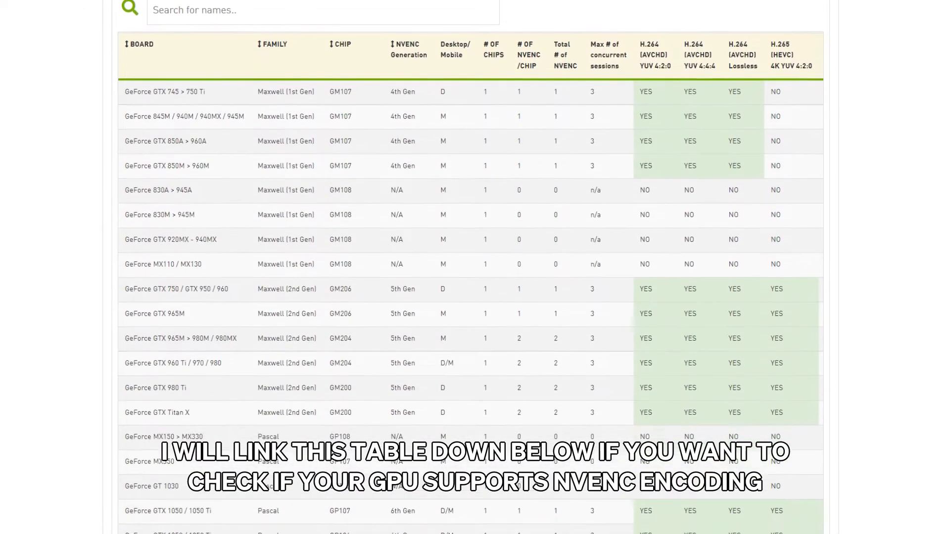
scroll("down", 3)
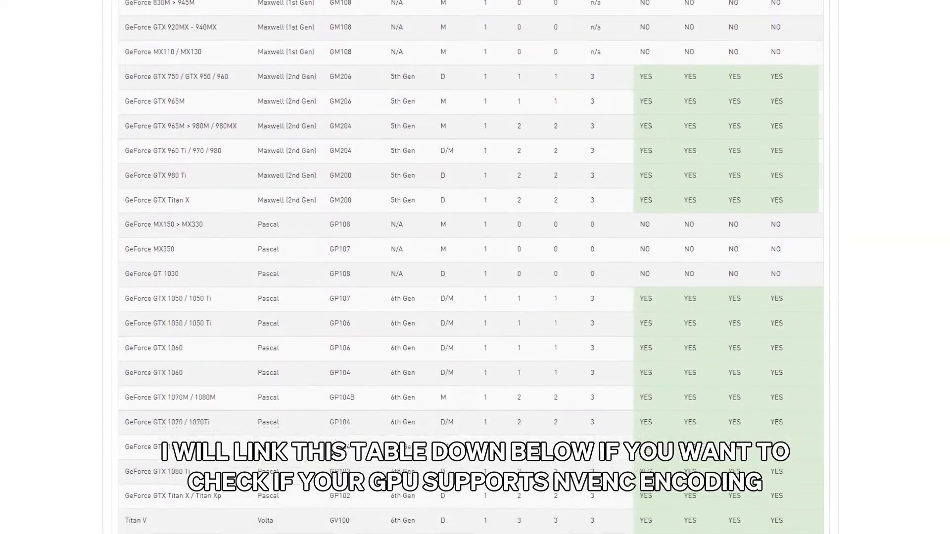
scroll("down", 3)
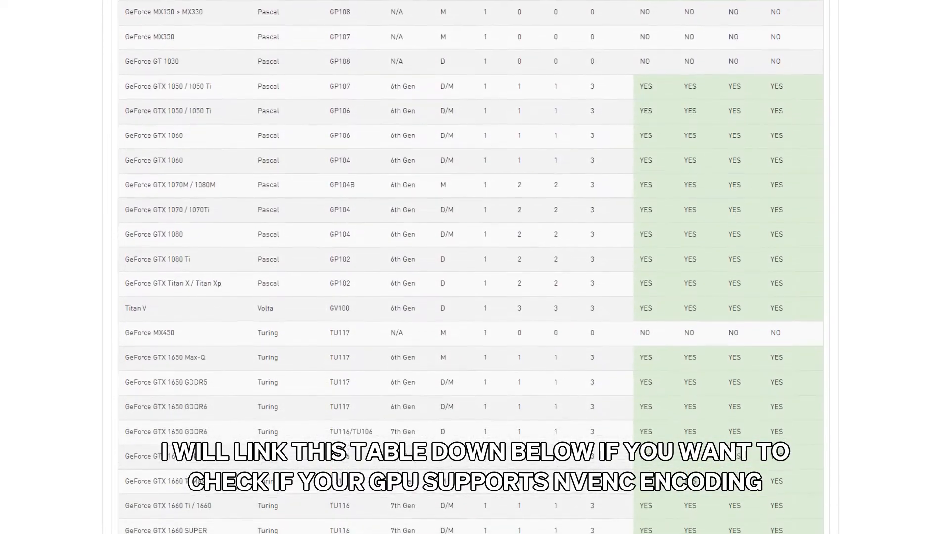
scroll("down", 3)
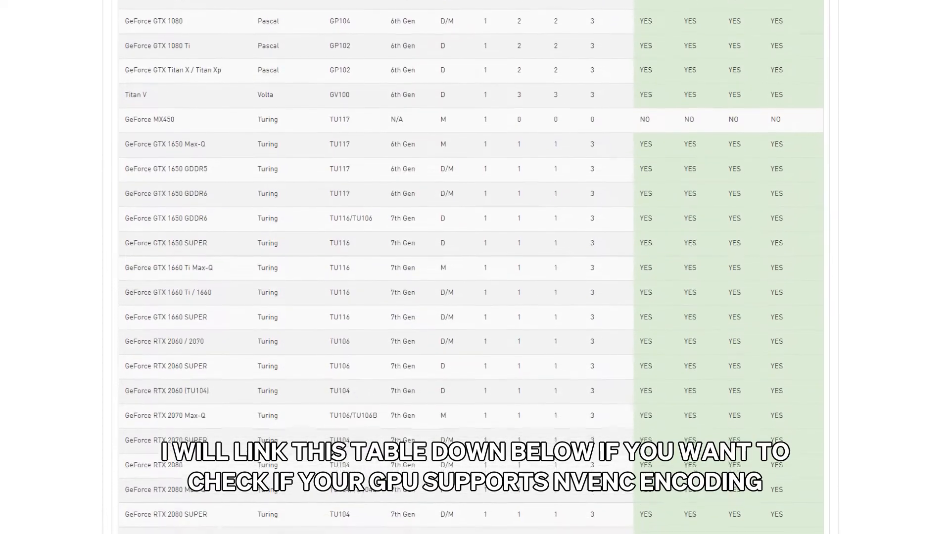
scroll("down", 3)
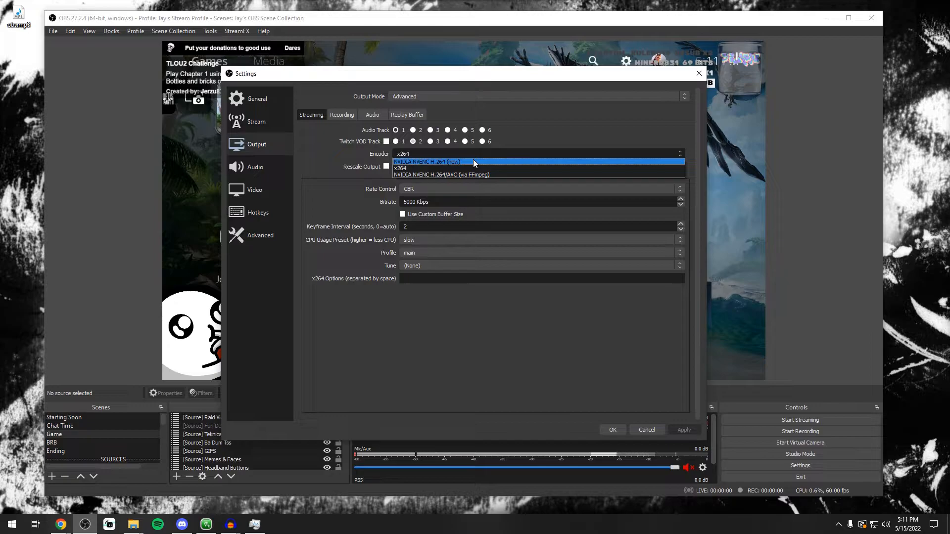
- Show the Video page: 1920x1080 base, 1664x936 output, Lanczos, 60 FPS
left_click(399, 168)
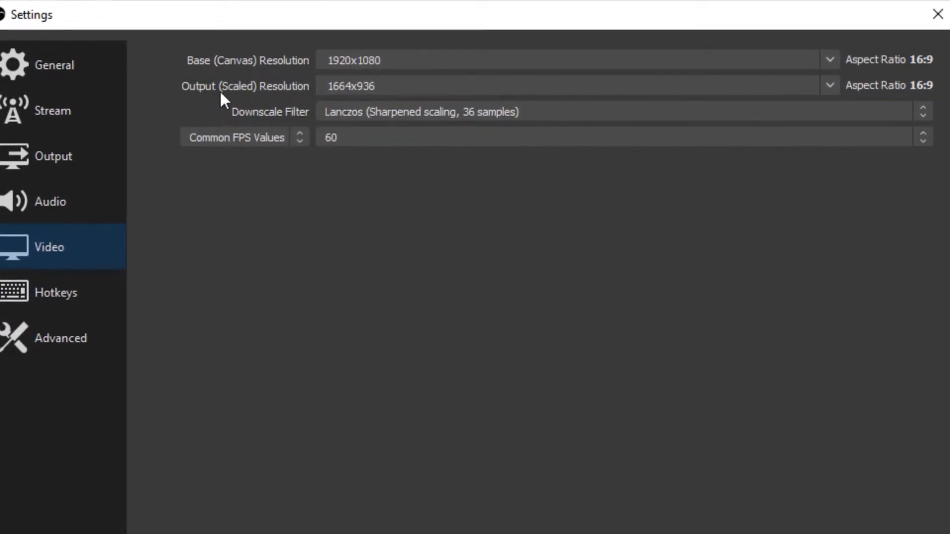
left_click(829, 85)
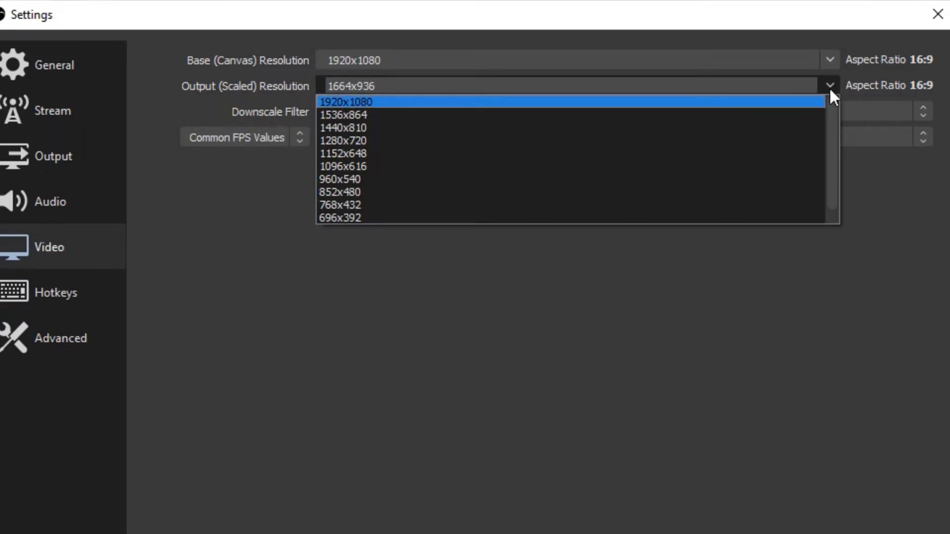
mouse_move(496, 140)
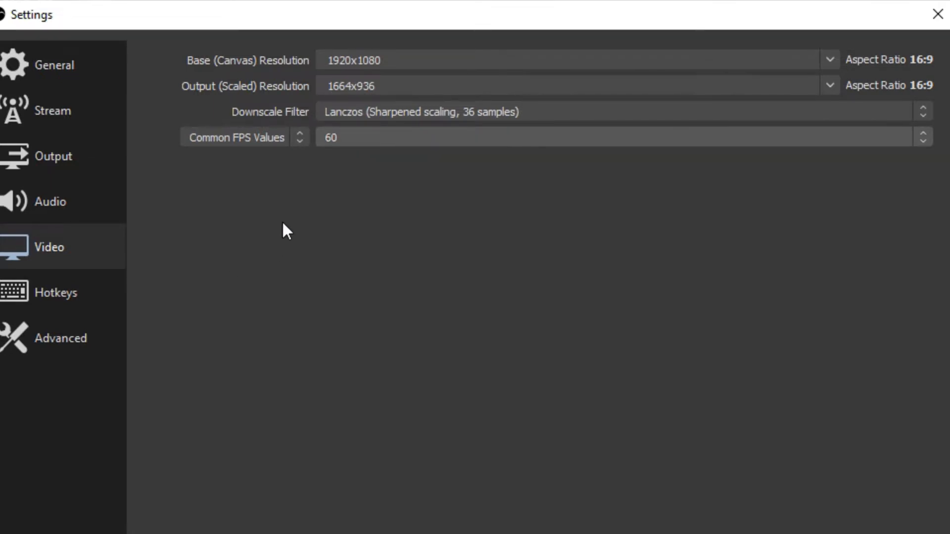
left_click(829, 85)
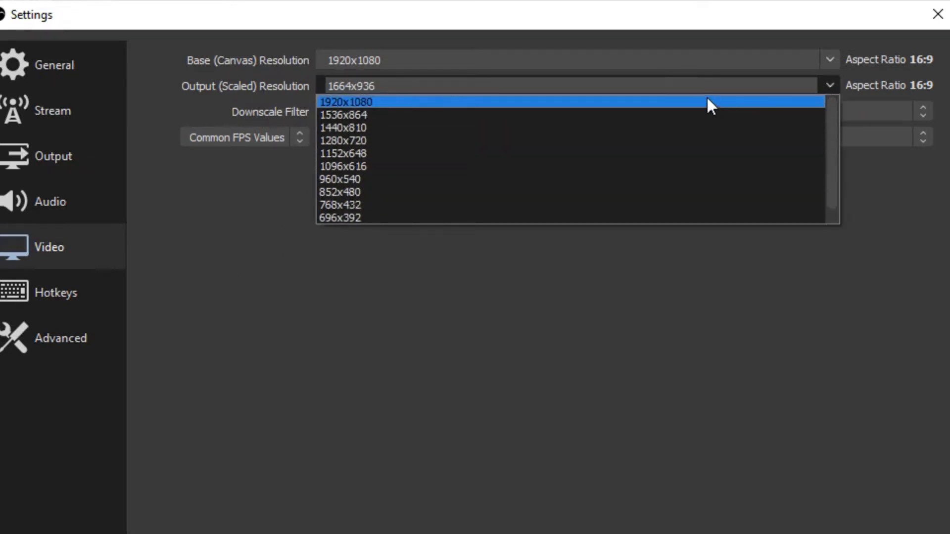
mouse_move(675, 141)
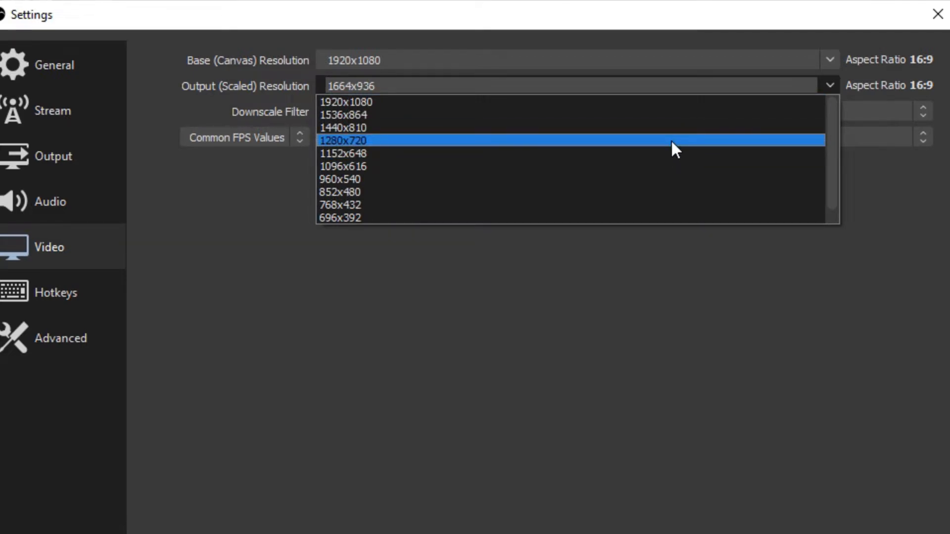
mouse_move(659, 185)
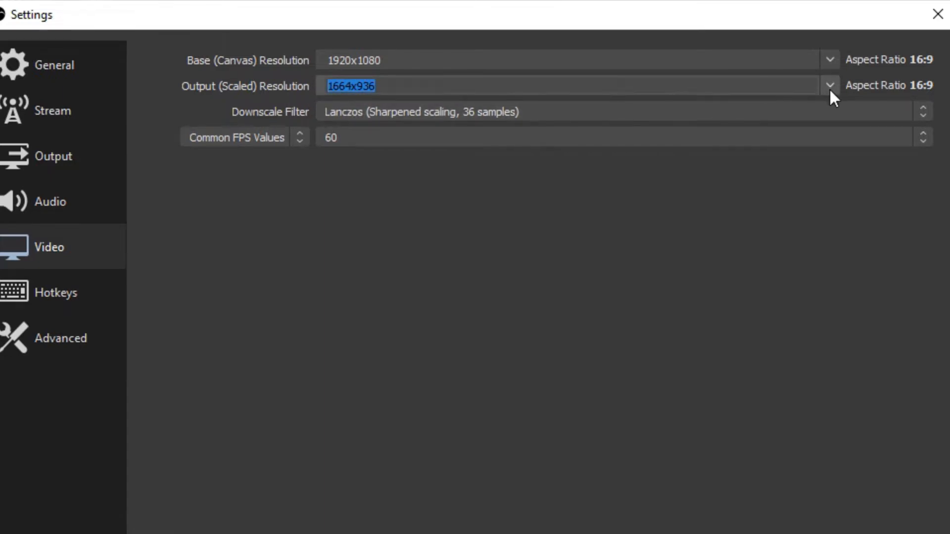
left_click(829, 85)
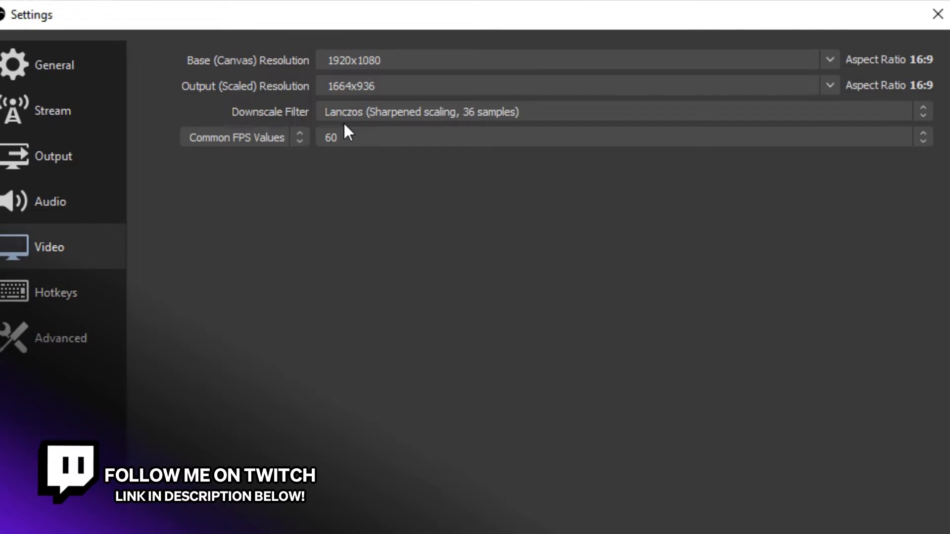
mouse_move(270, 211)
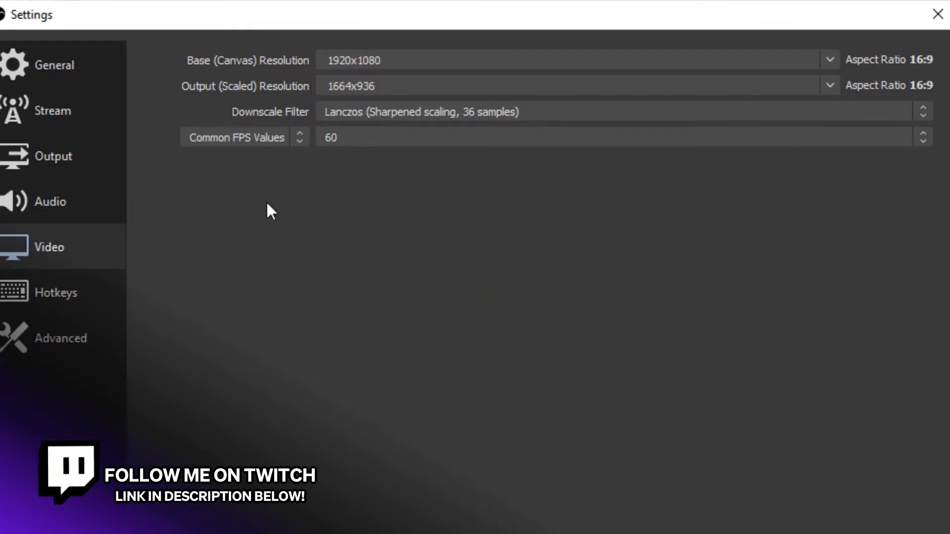
mouse_move(285, 188)
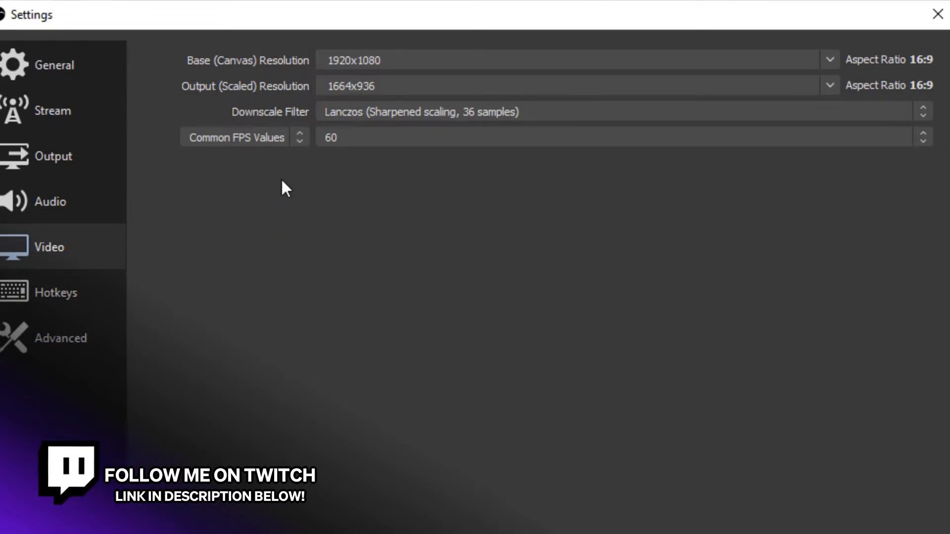
left_click(53, 156)
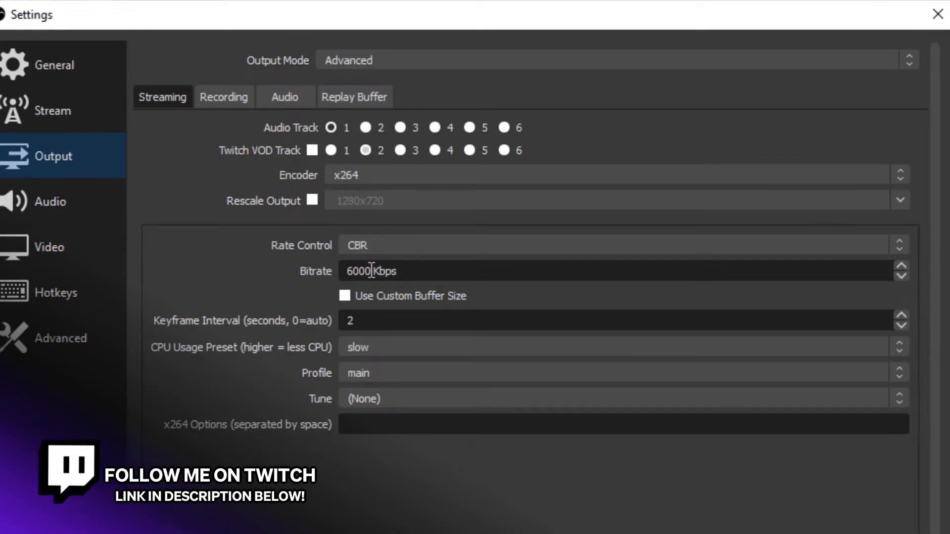
mouse_move(76, 257)
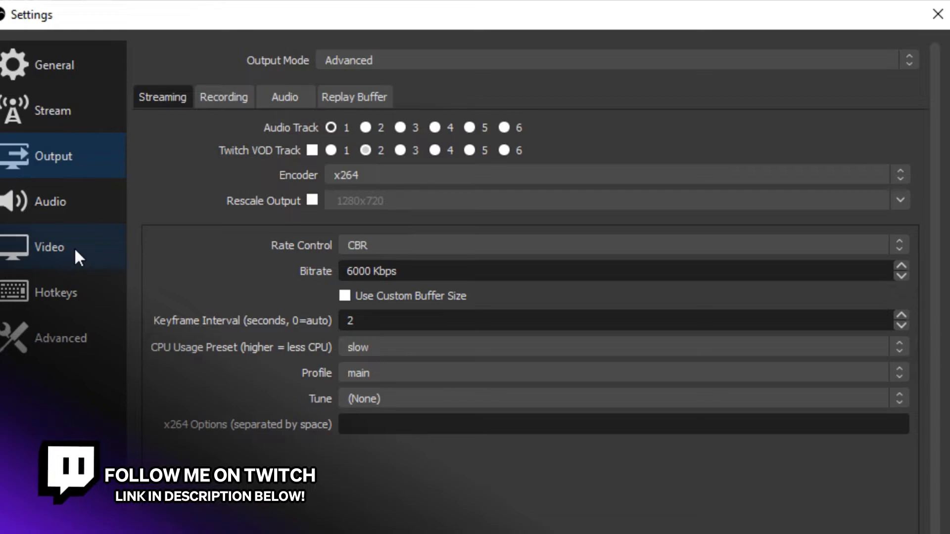
left_click(49, 246)
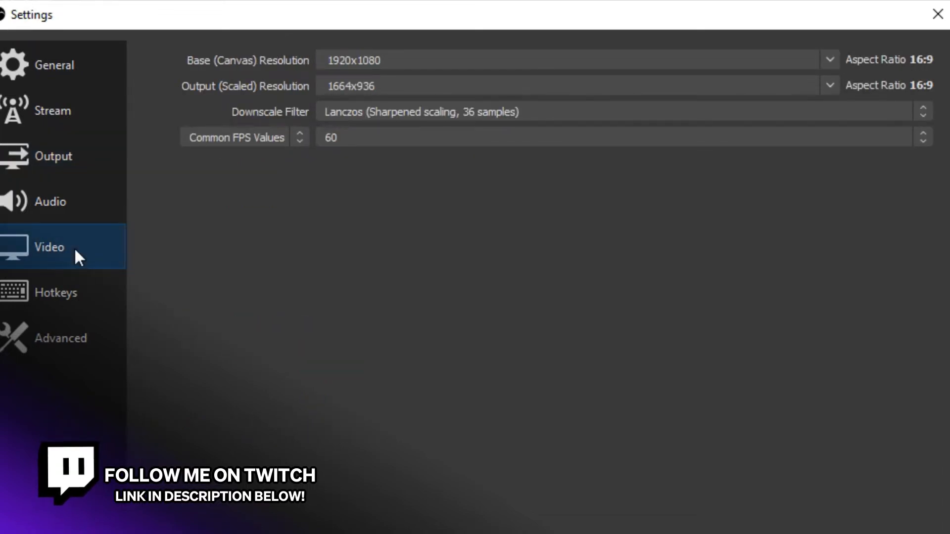
mouse_move(327, 305)
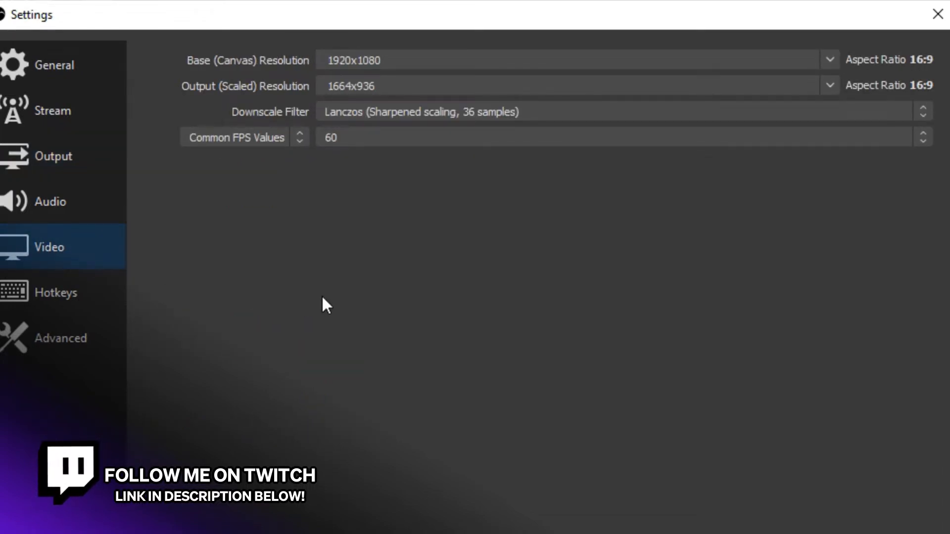
left_click(937, 13)
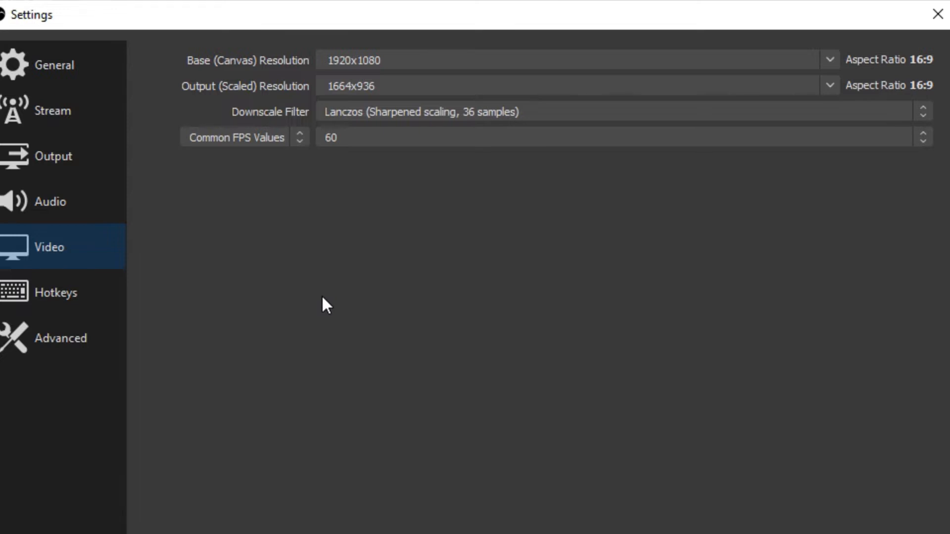
mouse_move(355, 191)
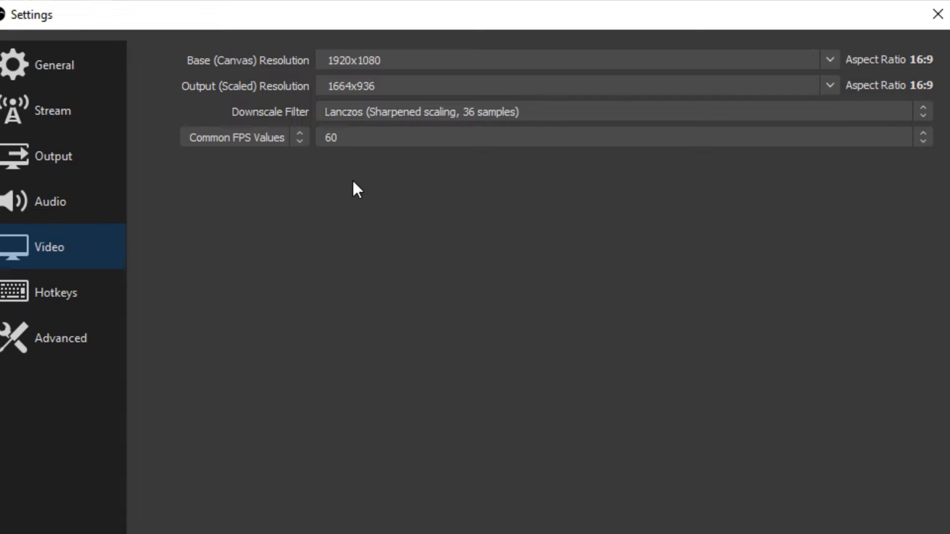
mouse_move(633, 520)
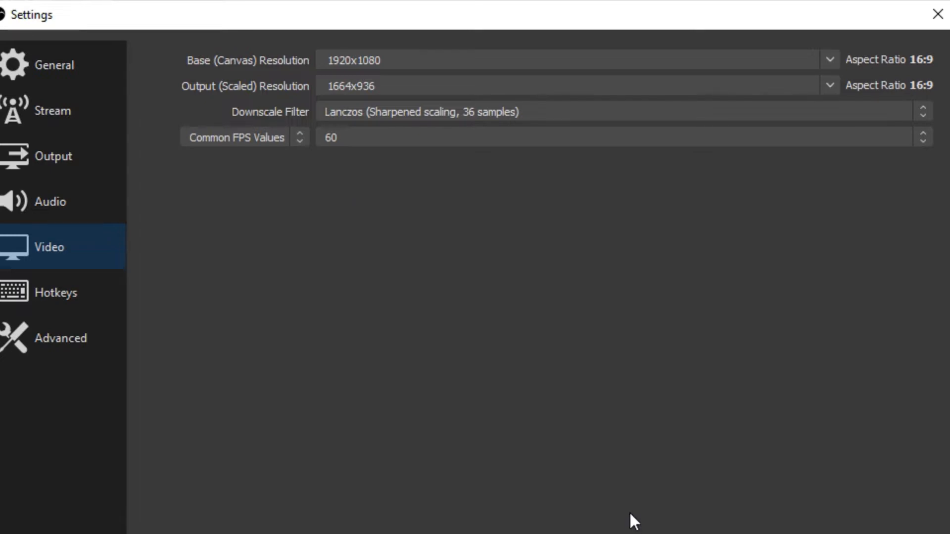
mouse_move(438, 310)
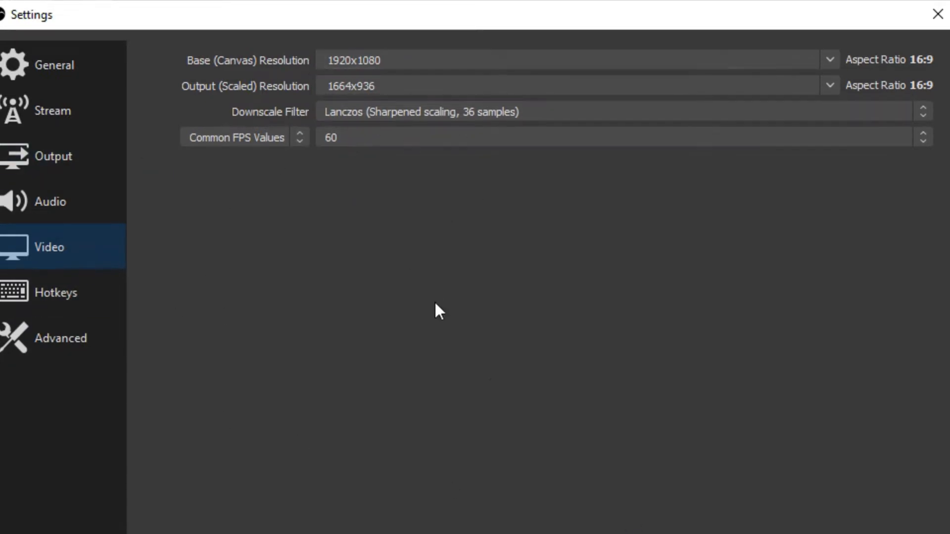
left_click(52, 156)
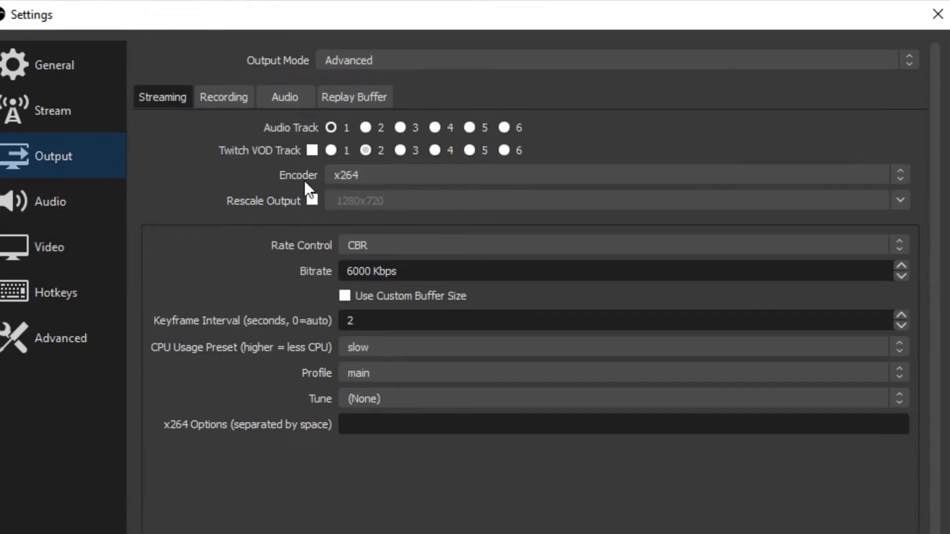
mouse_move(361, 192)
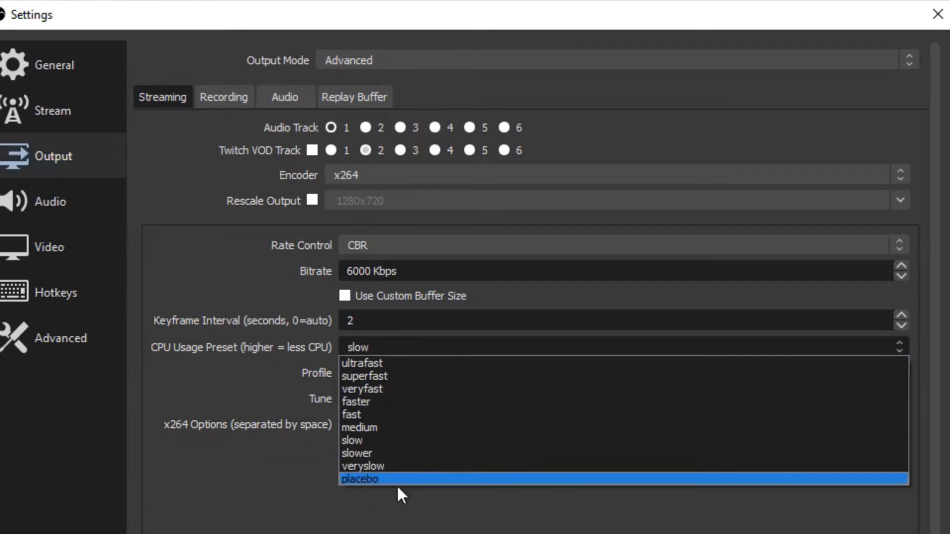
mouse_move(357, 402)
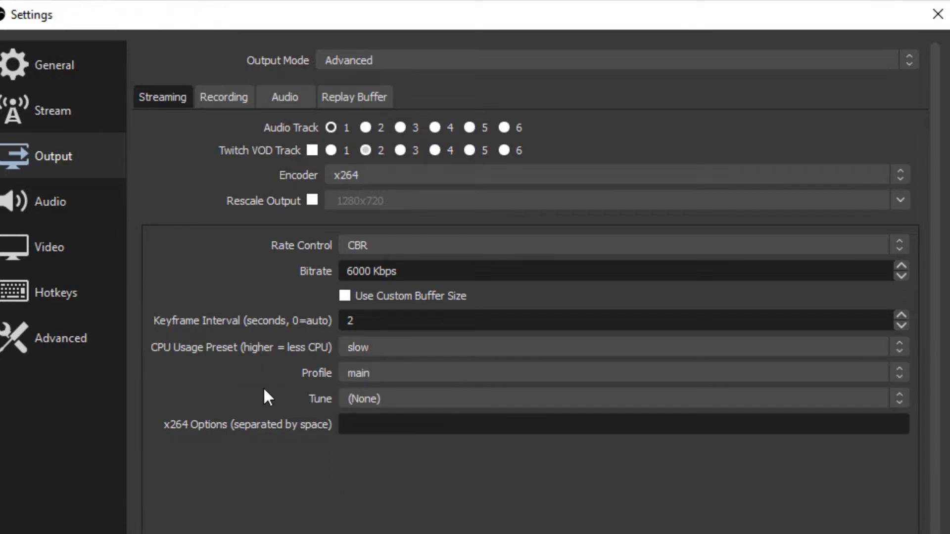
- Review the Video settings again, unchanged at 1920x1080 canvas, 1664x936 output, 60 FPS
left_click(49, 246)
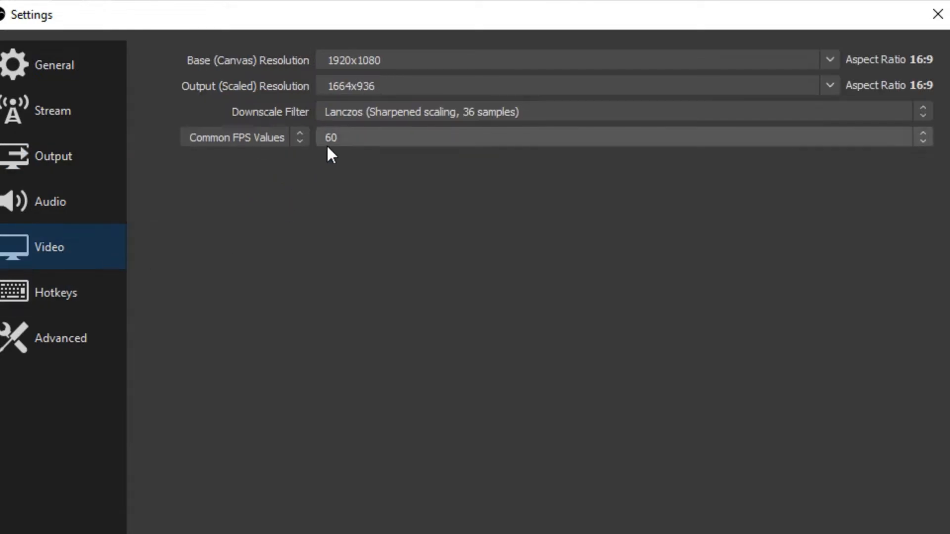
mouse_move(388, 160)
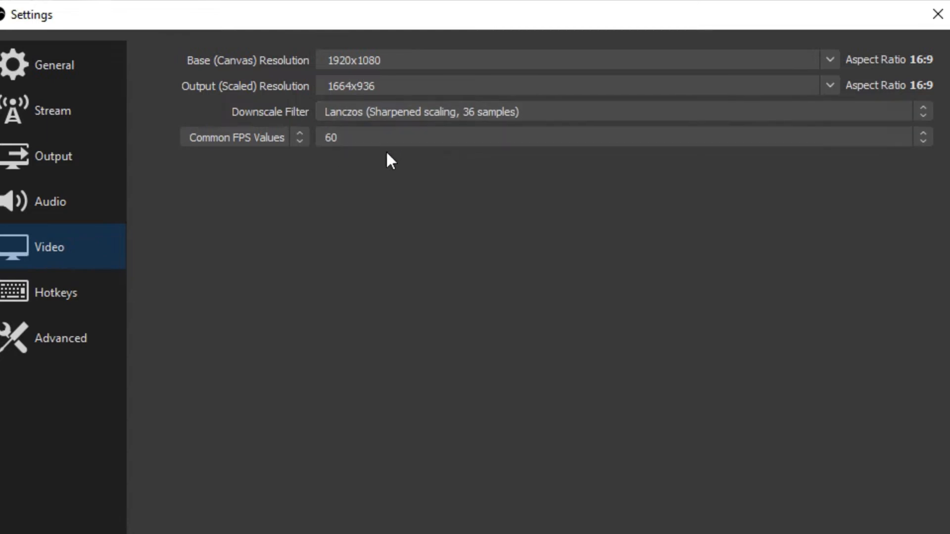
mouse_move(416, 304)
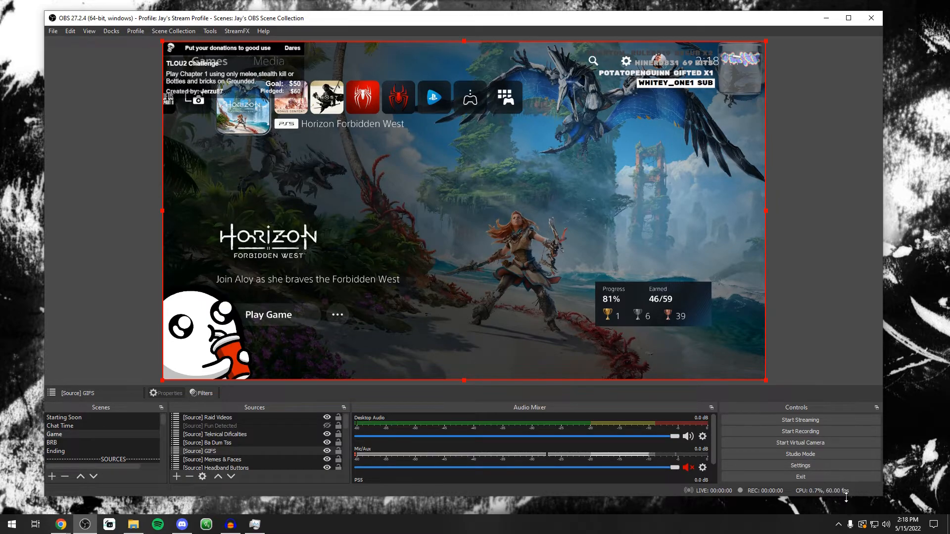
left_click(799, 465)
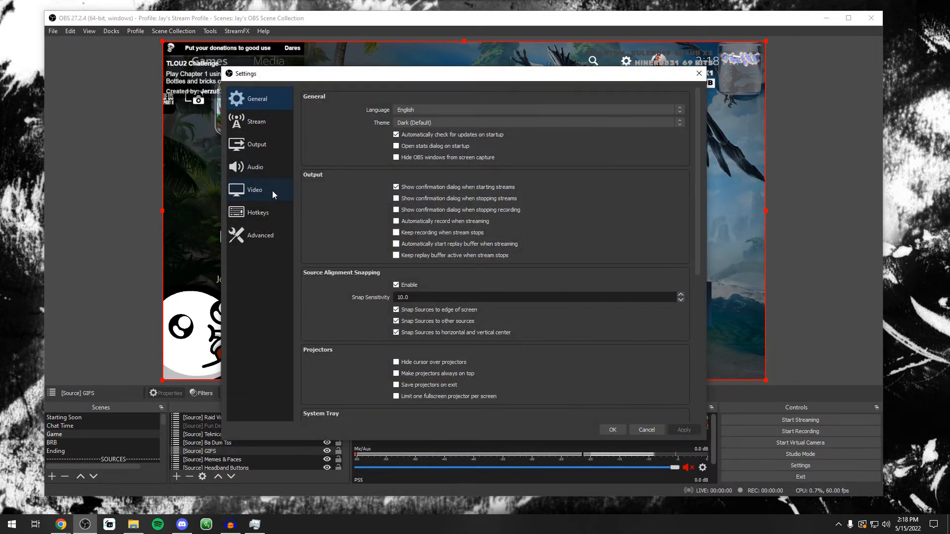
left_click(254, 190)
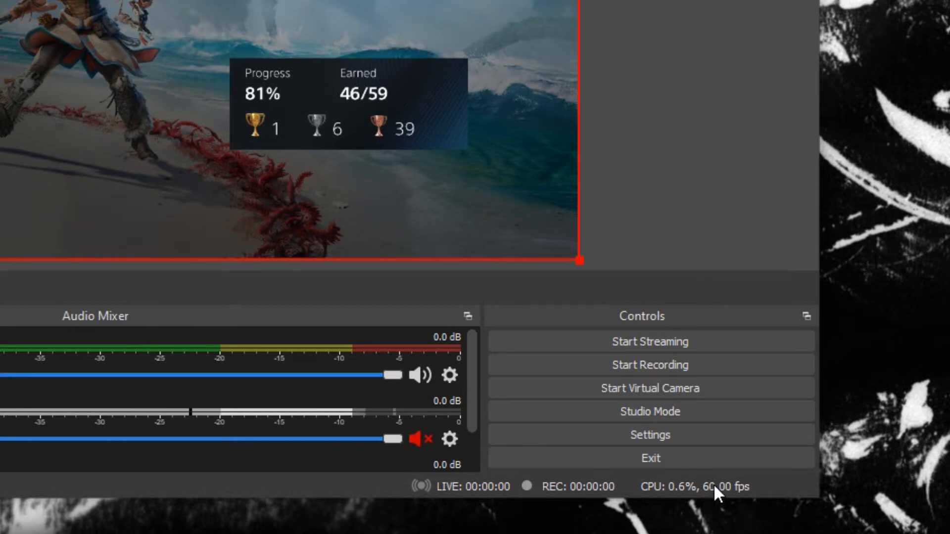
mouse_move(733, 486)
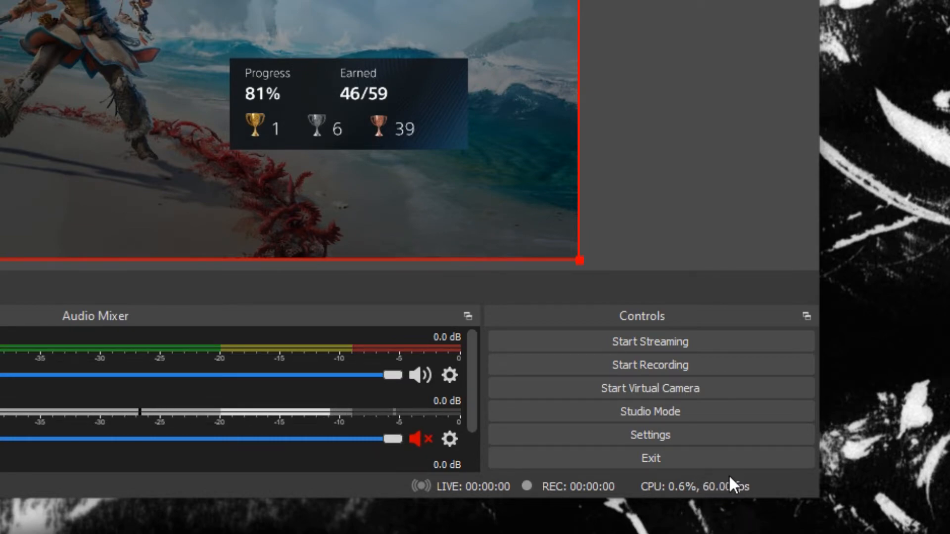
mouse_move(725, 498)
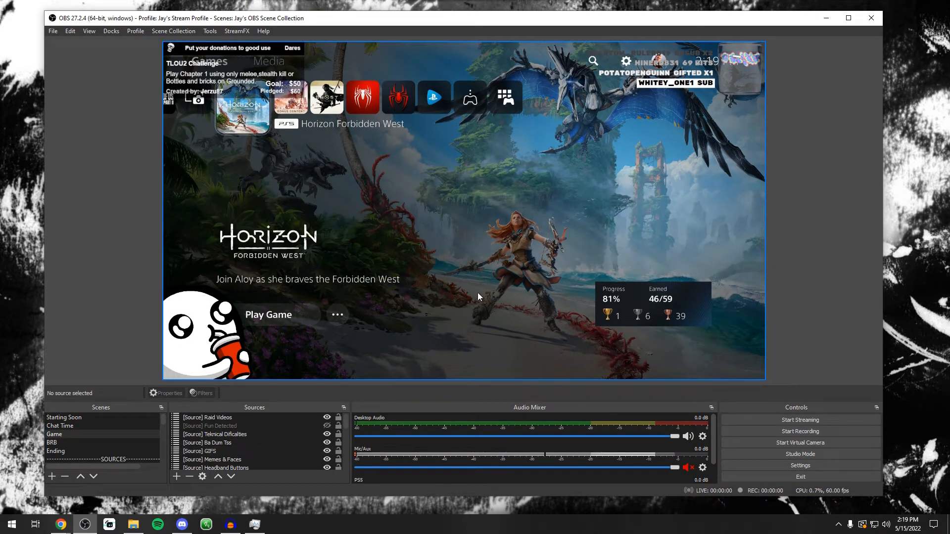
- Disable the preview from its right-click menu, re-enable it, then disable it again
right_click(501, 293)
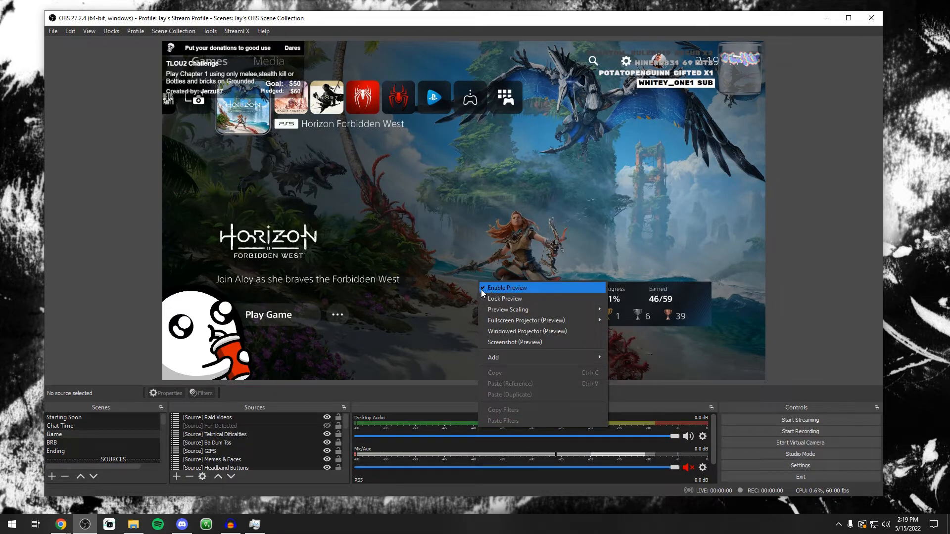
left_click(506, 288)
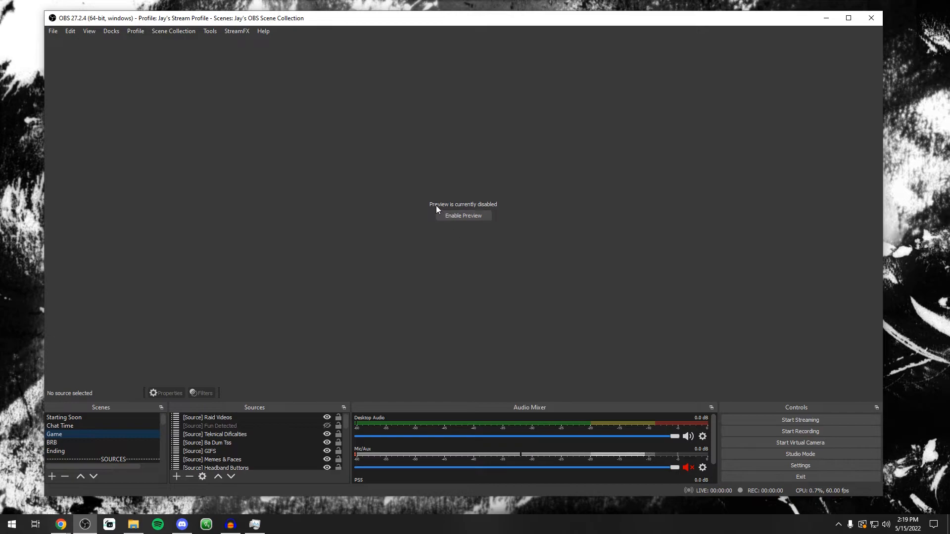
mouse_move(416, 221)
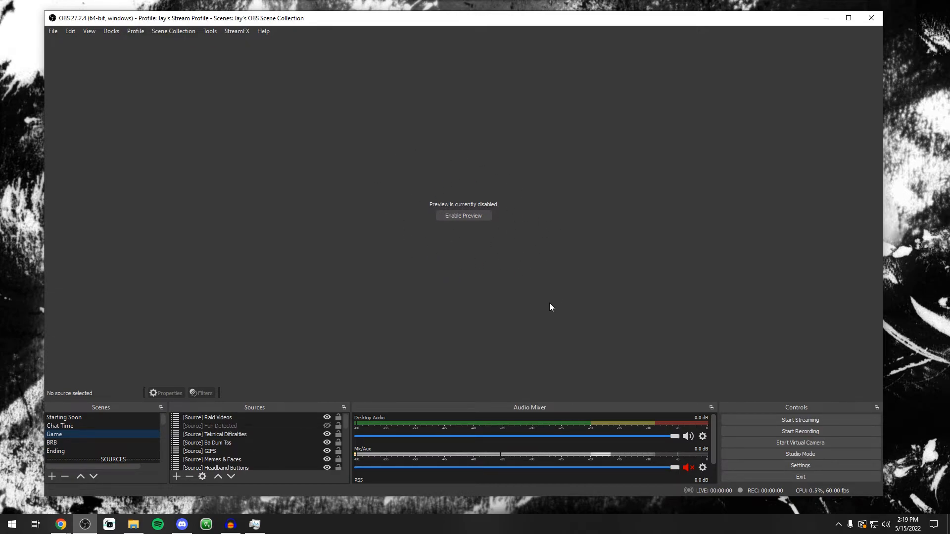
left_click(463, 215)
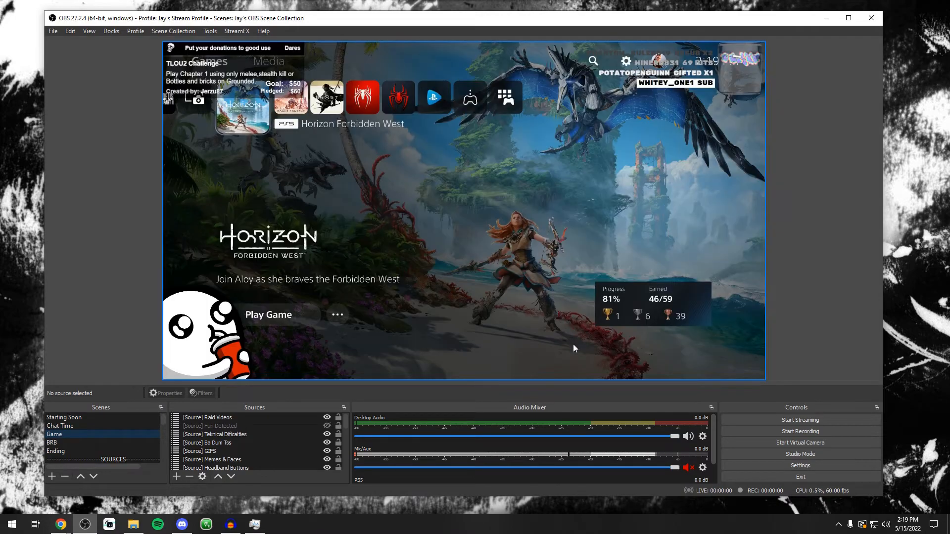
right_click(533, 335)
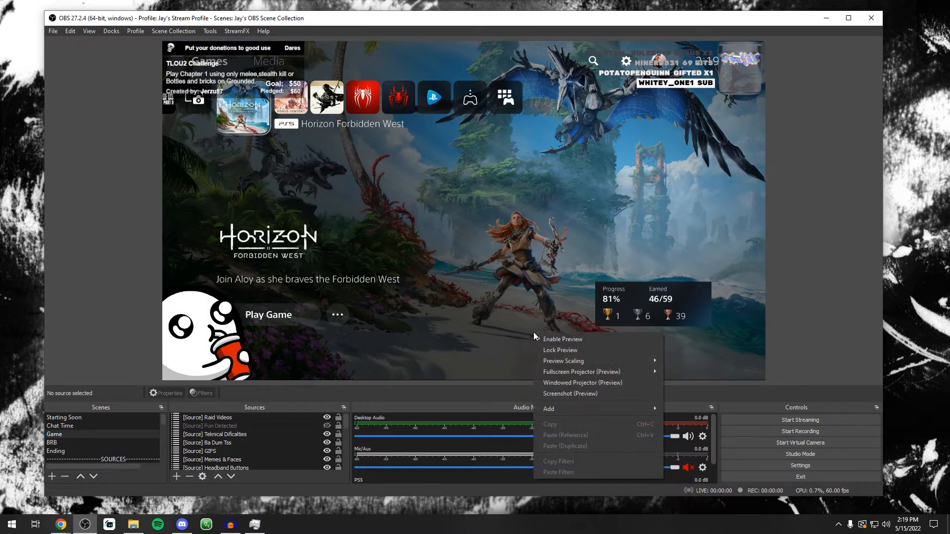
left_click(562, 339)
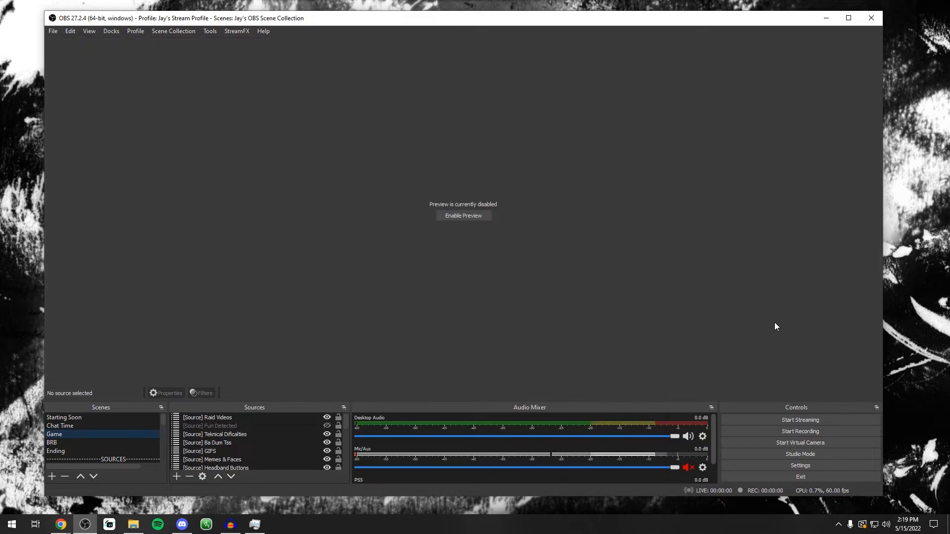
mouse_move(688, 283)
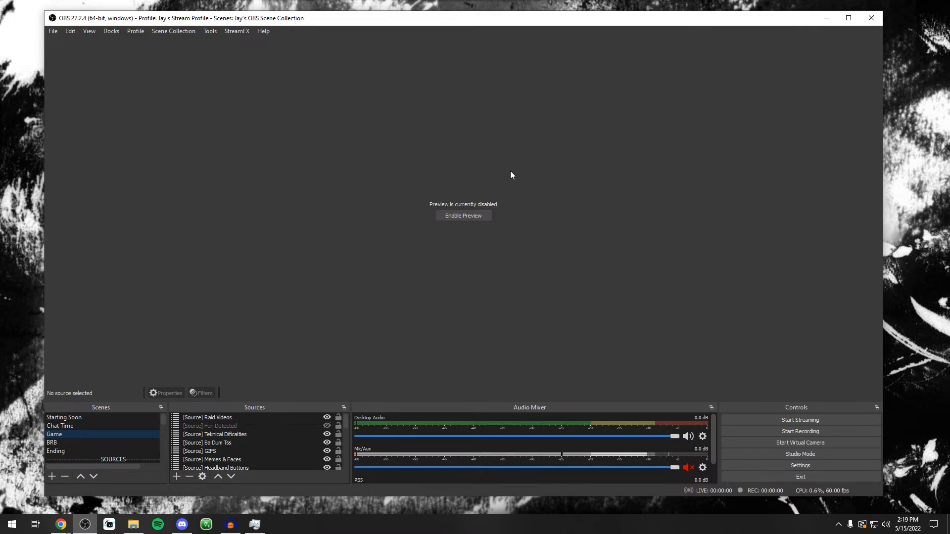
mouse_move(516, 175)
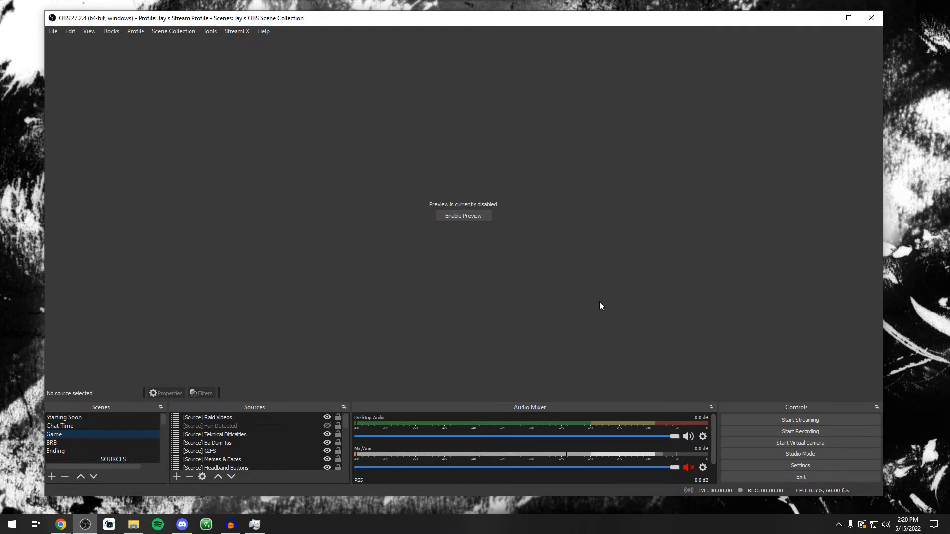
mouse_move(547, 275)
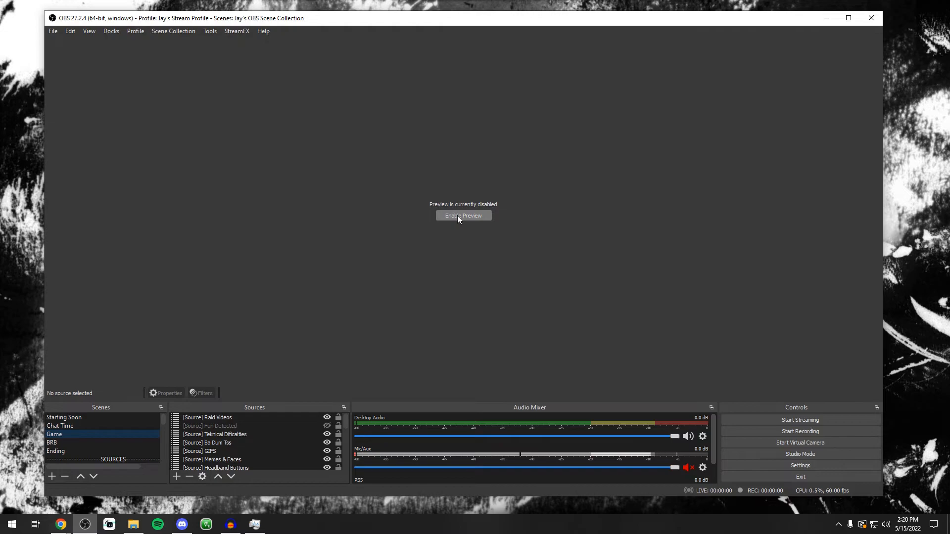
left_click(463, 215)
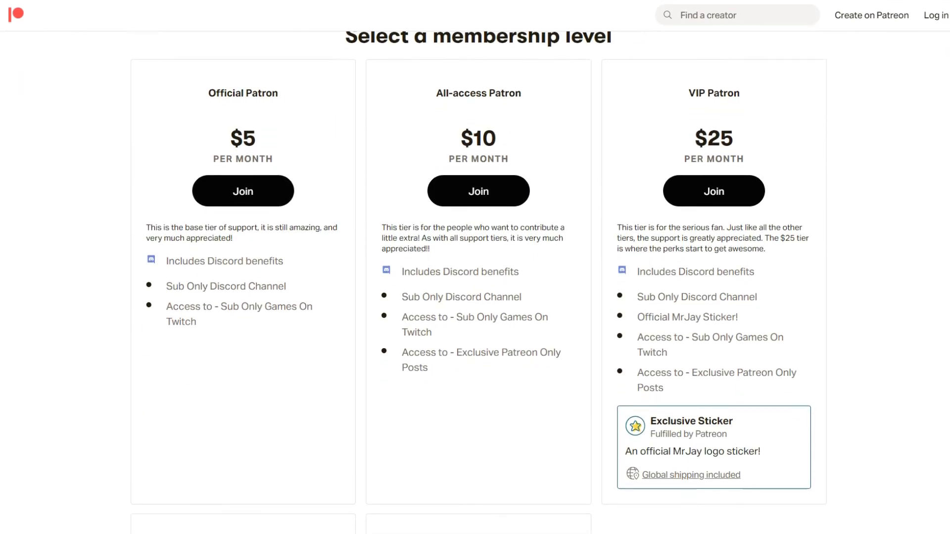
scroll("down", 3)
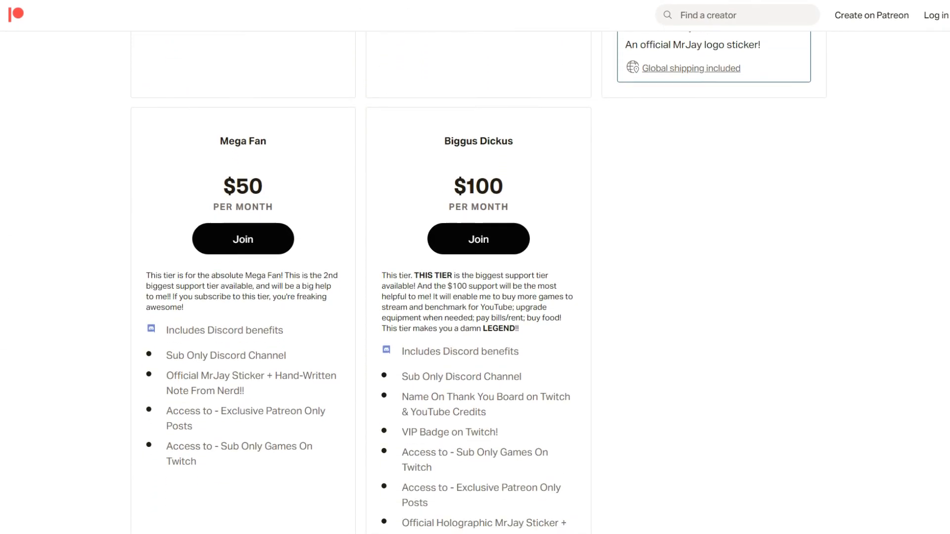
scroll("down", 3)
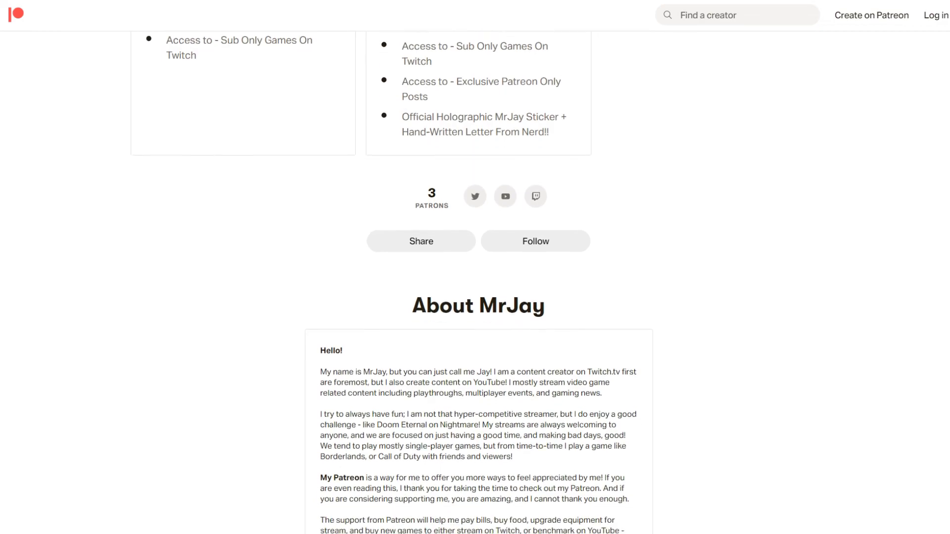
scroll("down", 3)
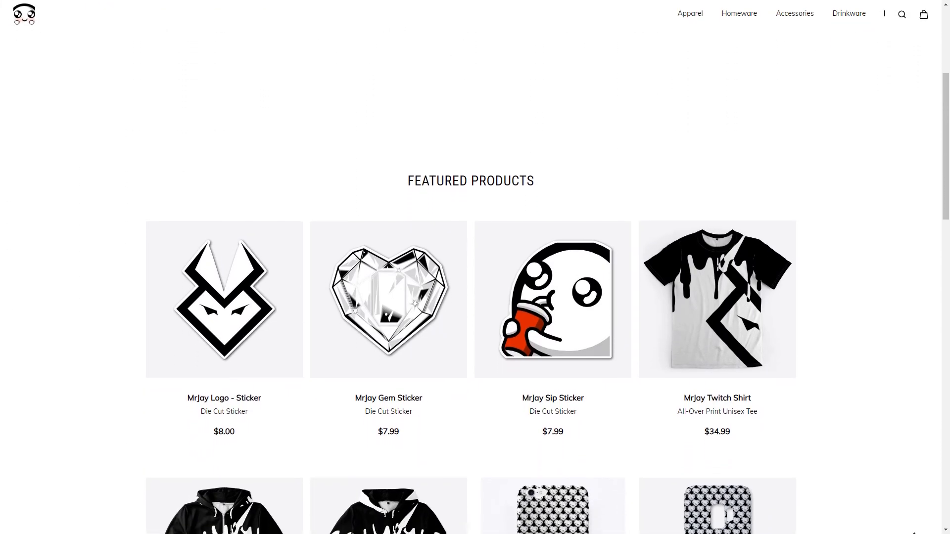
scroll("down", 3)
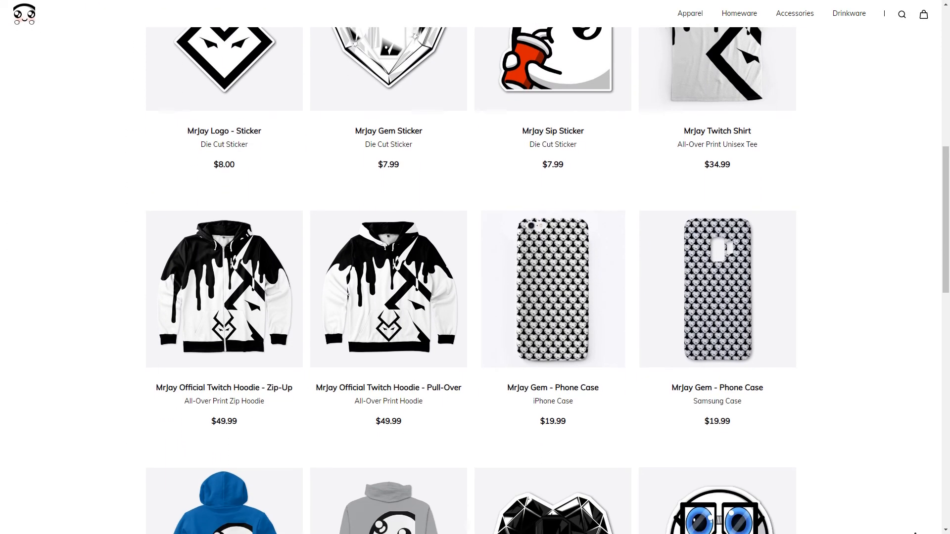